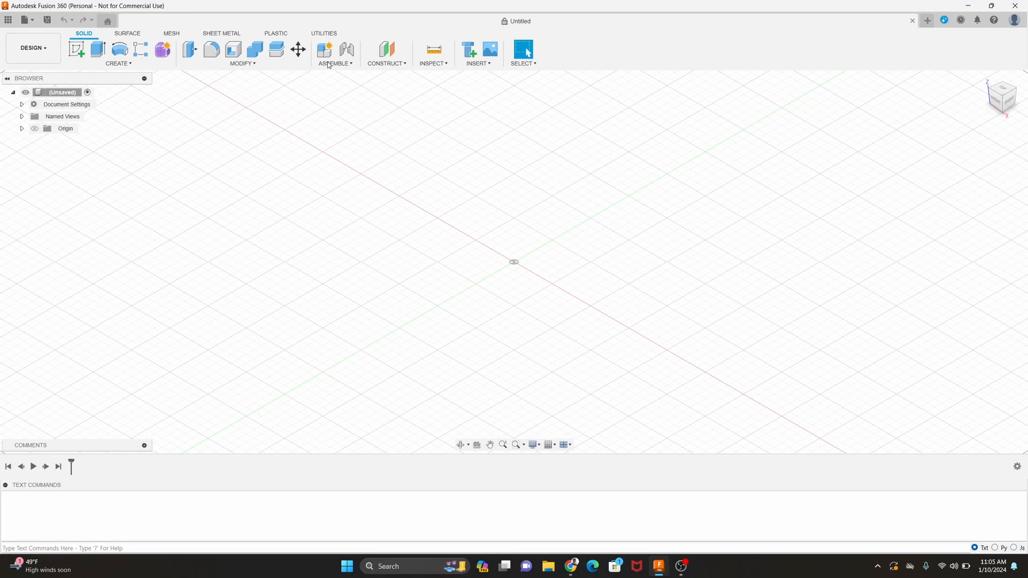
mouse_move(523, 52)
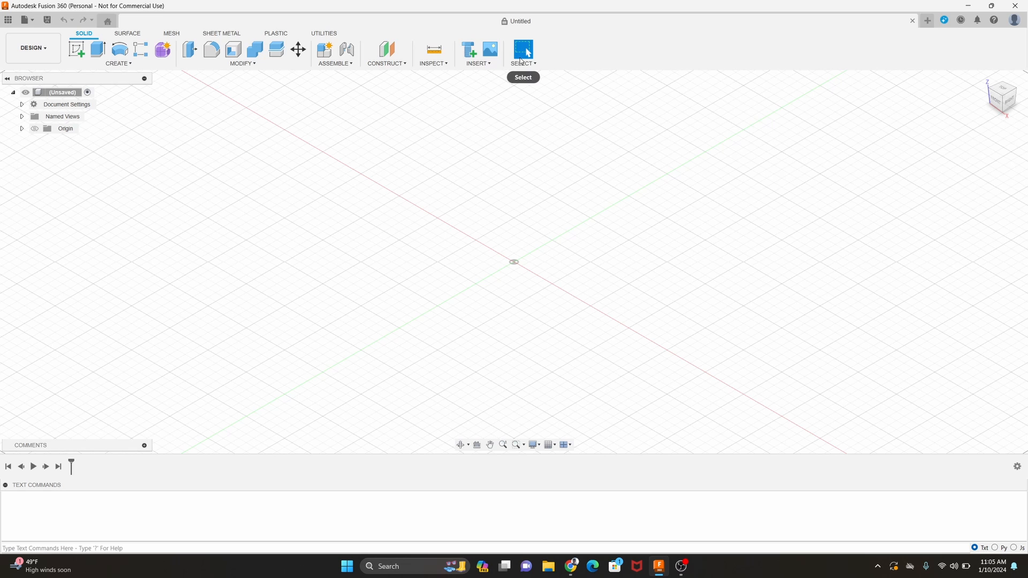
mouse_move(292, 383)
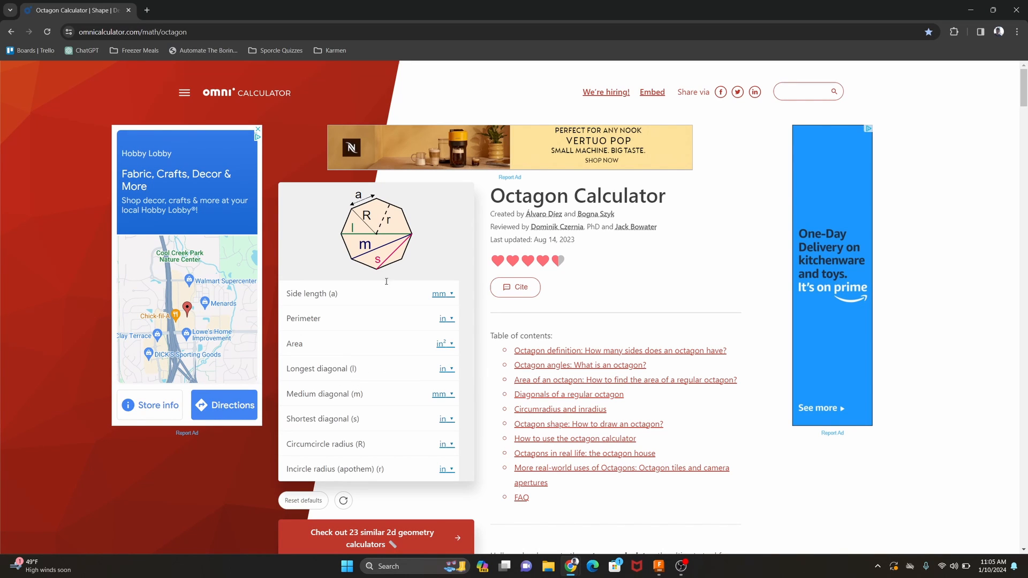
mouse_move(351, 260)
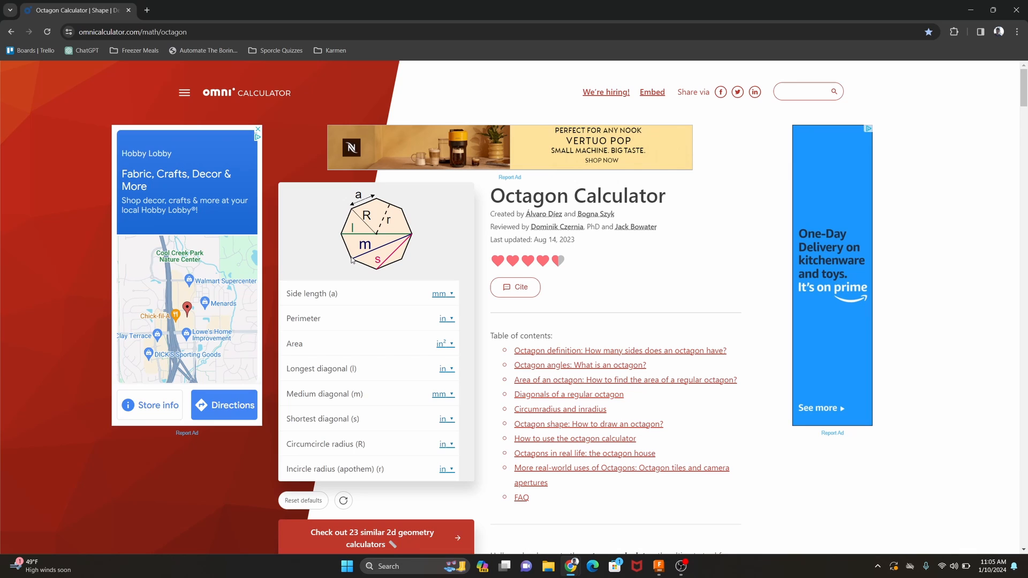
mouse_move(417, 244)
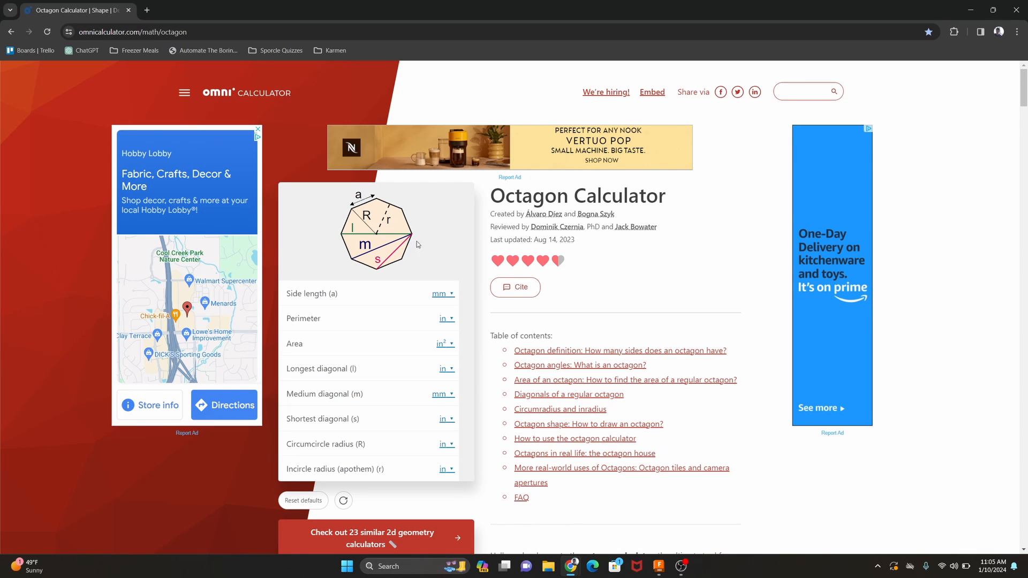
mouse_move(424, 397)
text(50)
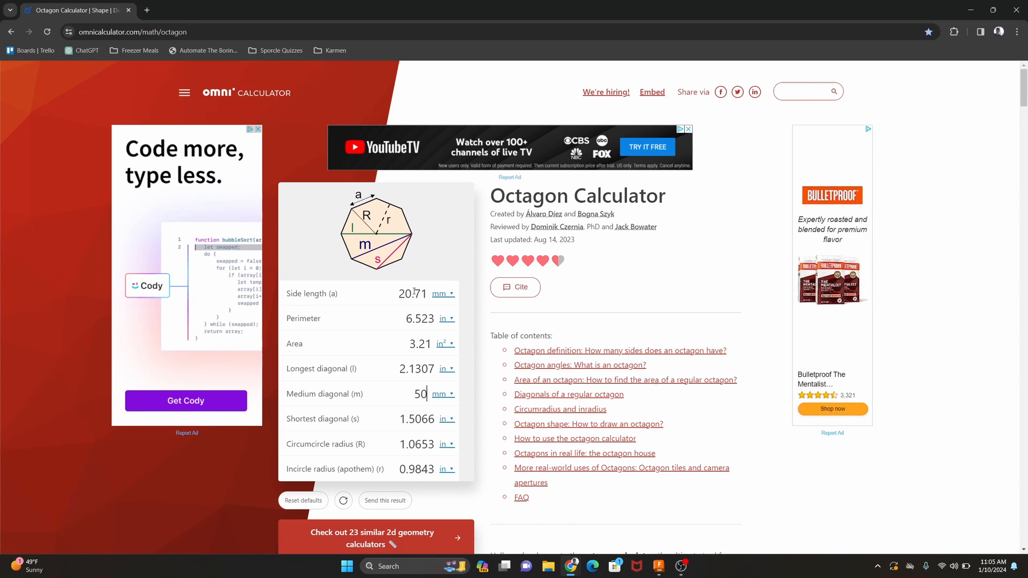
mouse_move(464, 237)
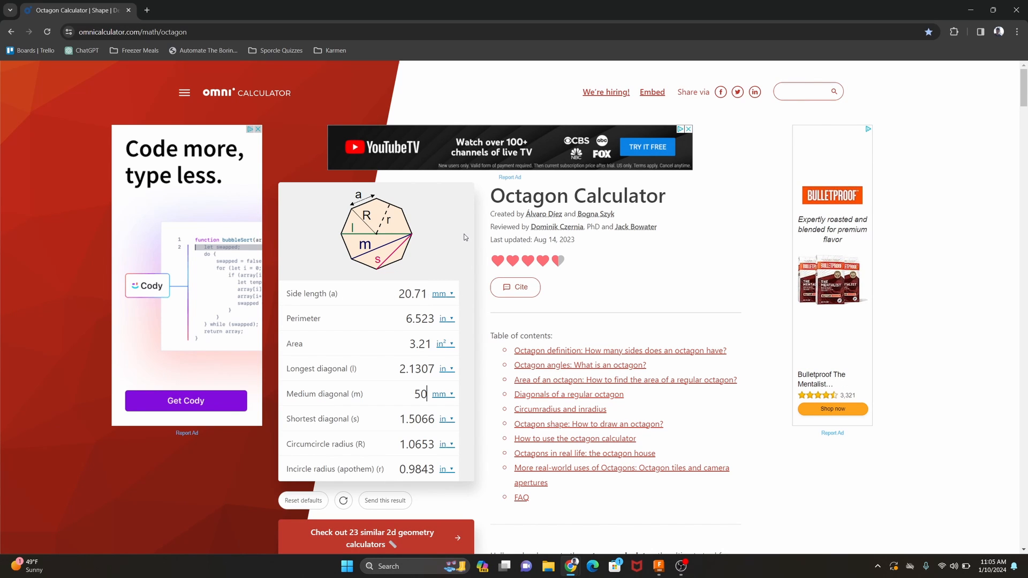
Get a 20.71 mm side for a 50 mm medium-diagonal octagon, then return to Fusion
click(658, 566)
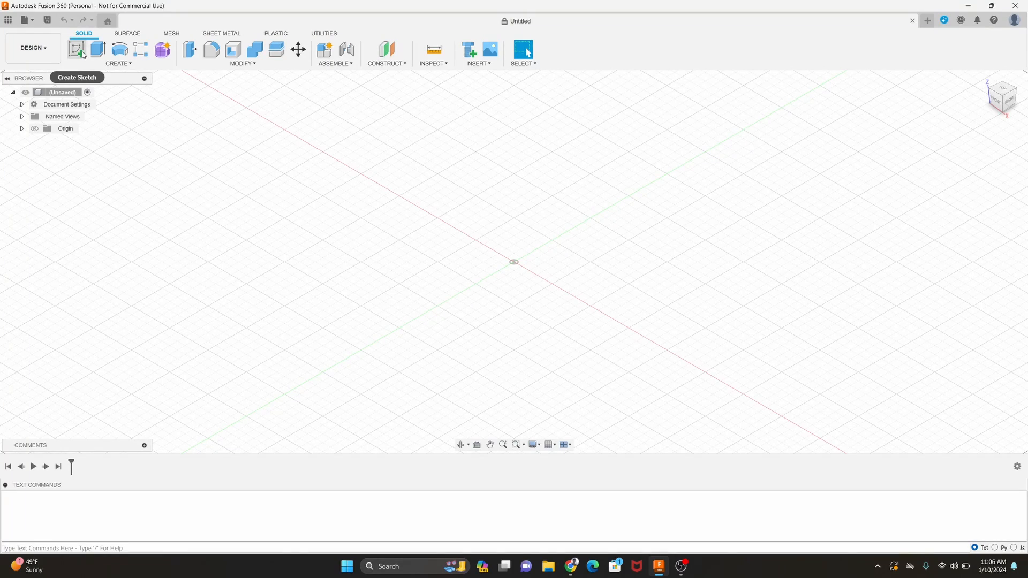
Create a new sketch on the XY ground plane, seen from the top
click(76, 49)
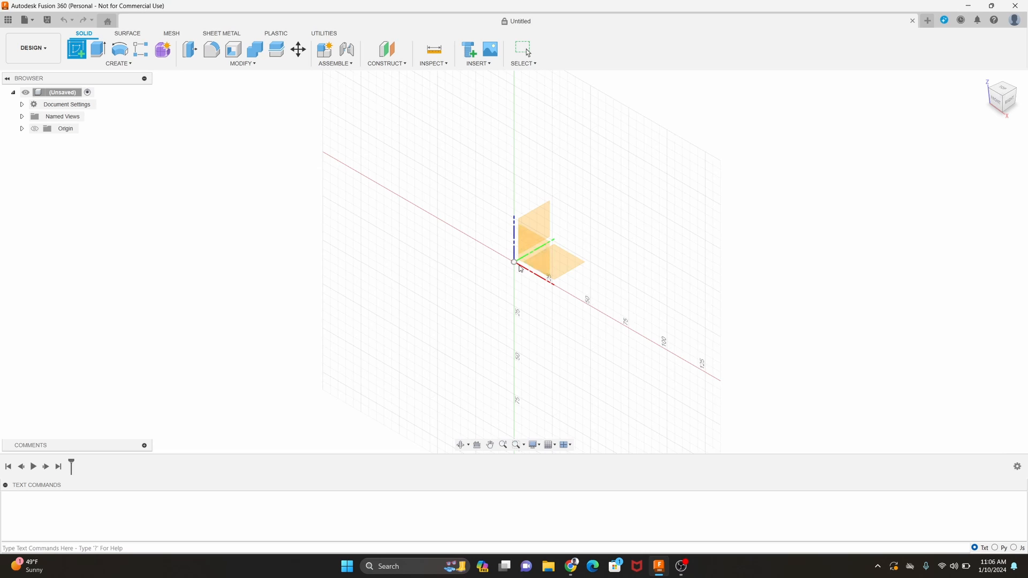
mouse_move(564, 262)
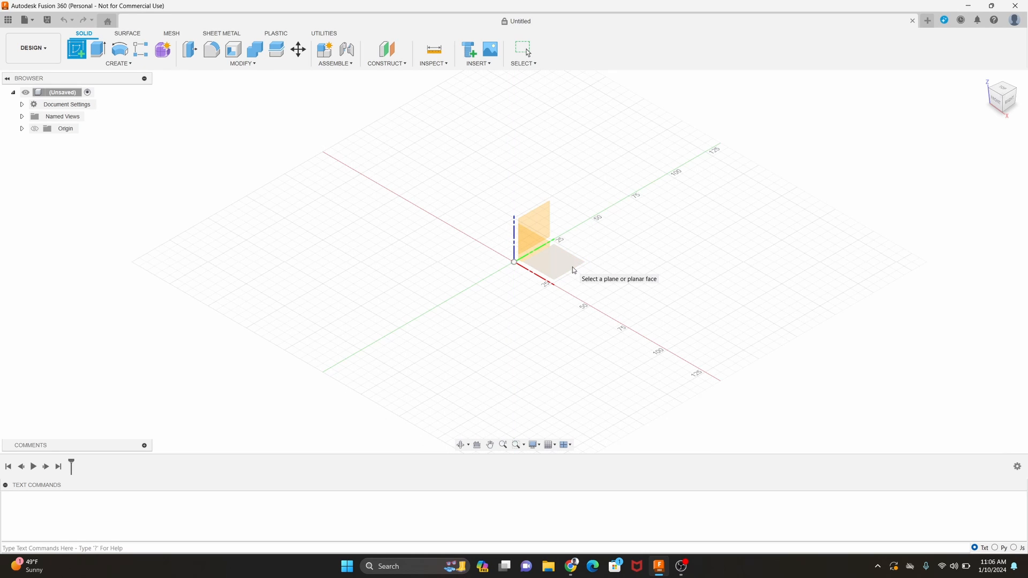
click(552, 262)
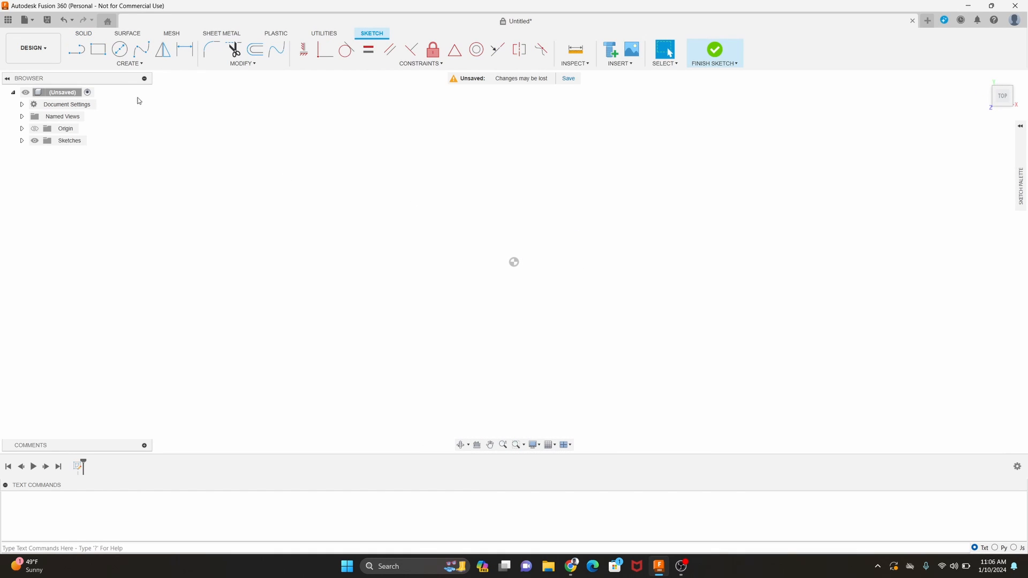
Draw 50 x 20.71 mm and 20.71 x 50 mm centre rectangles crossing at the origin
click(97, 49)
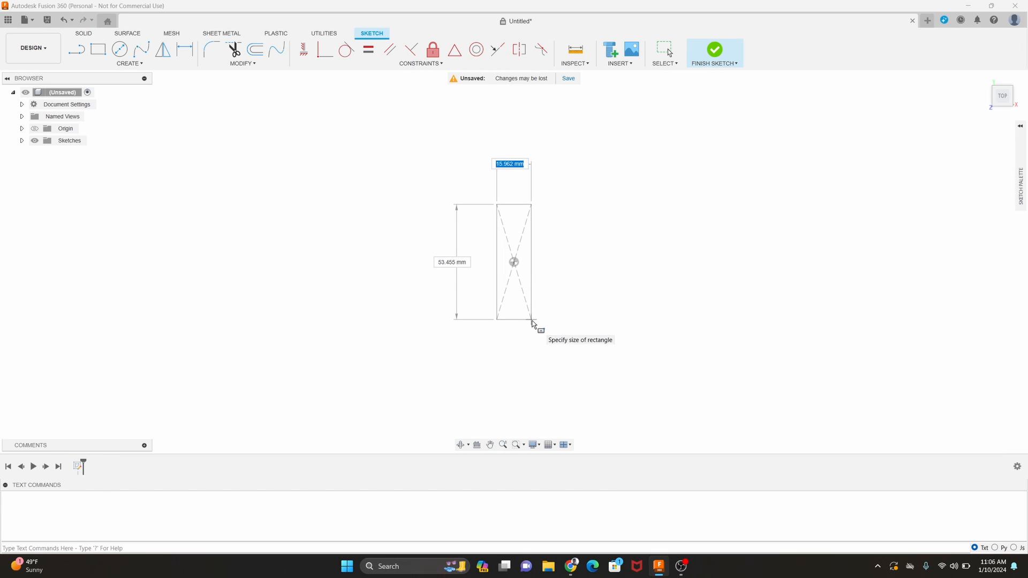
mouse_move(533, 326)
text(50)
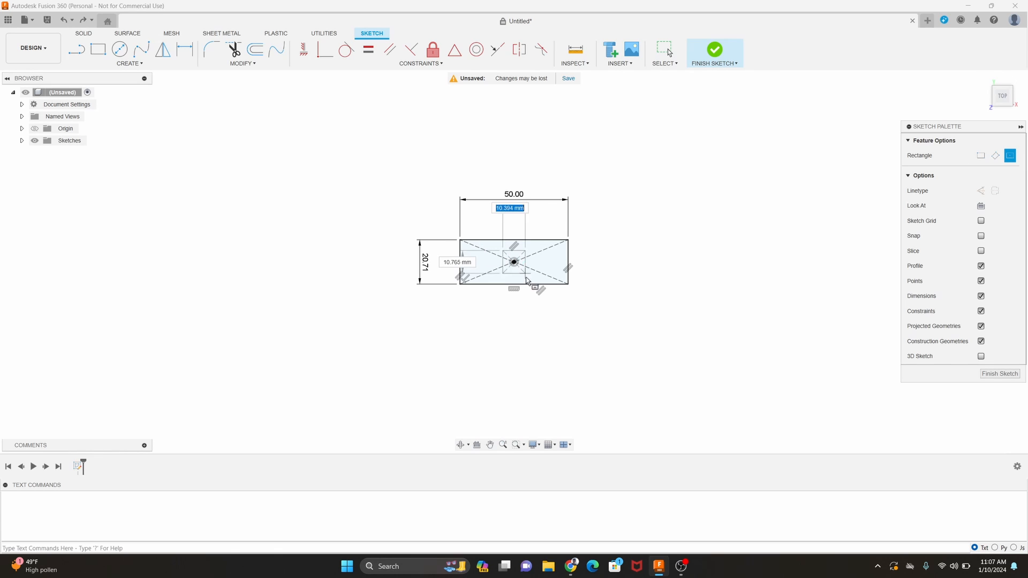
text(20.71)
click(456, 262)
text(50)
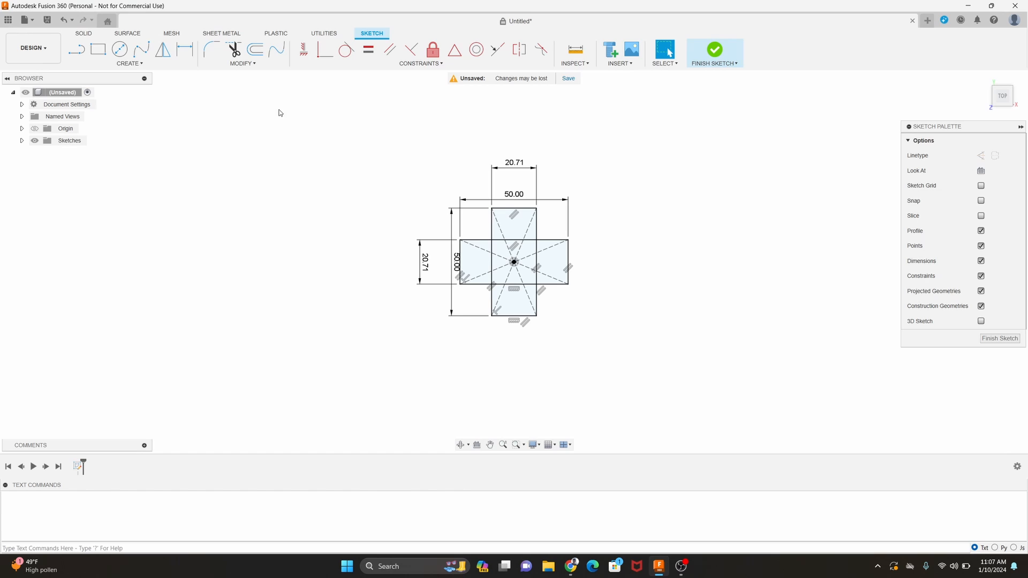
Switch the rectangle tool to 3-Point Rectangle mode for the angled corner links
click(97, 50)
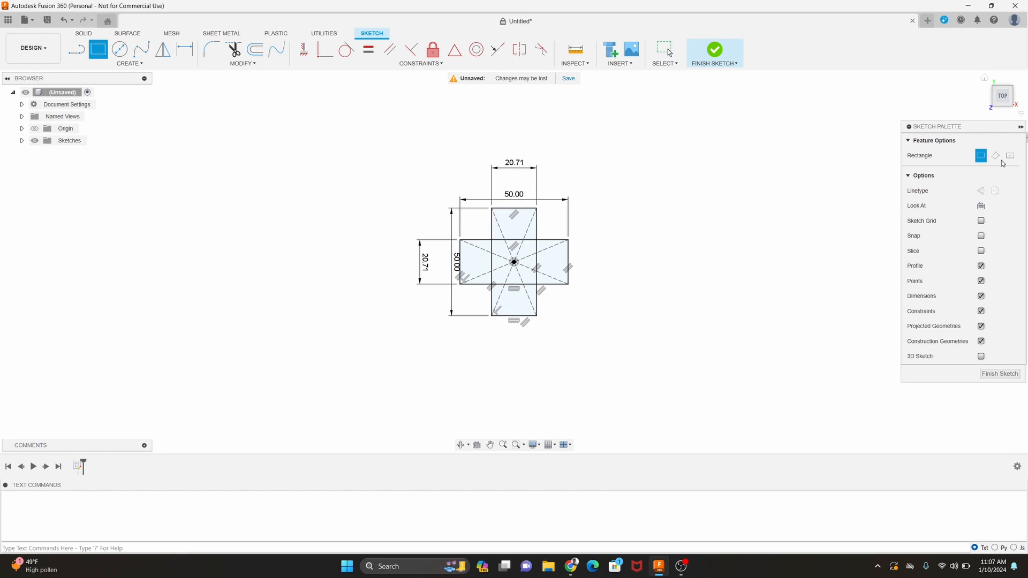
mouse_move(1009, 156)
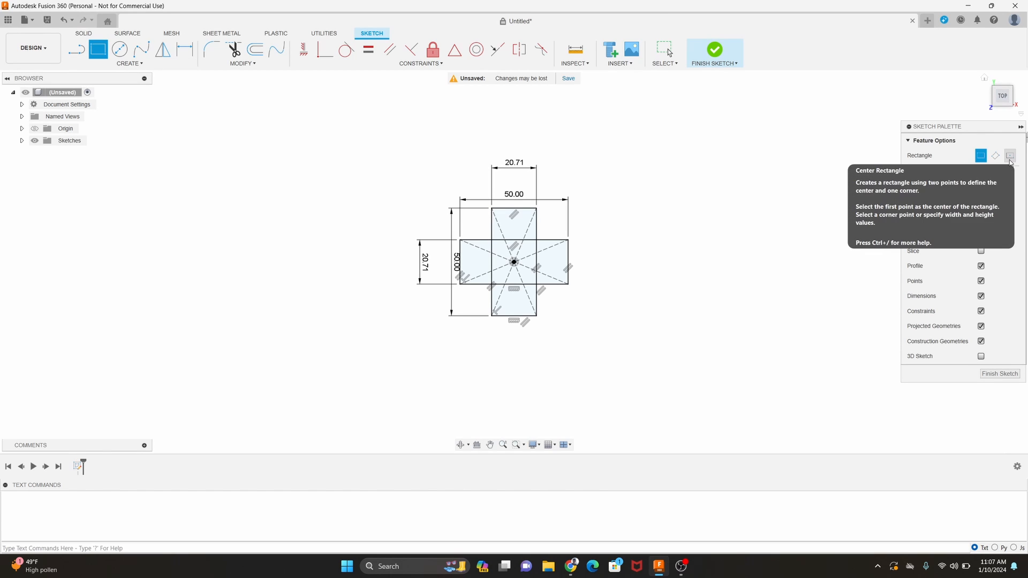
click(994, 155)
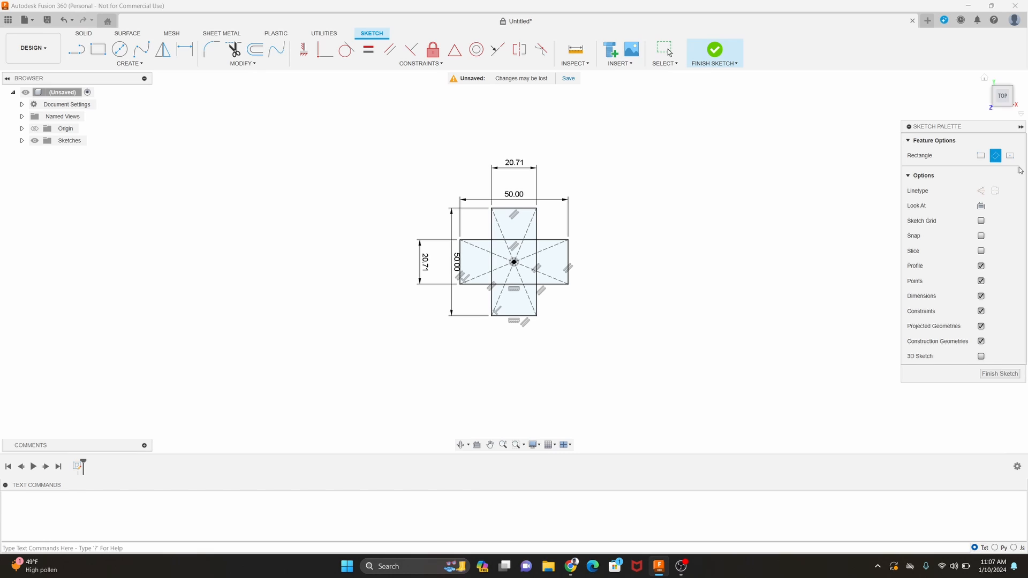
mouse_move(537, 325)
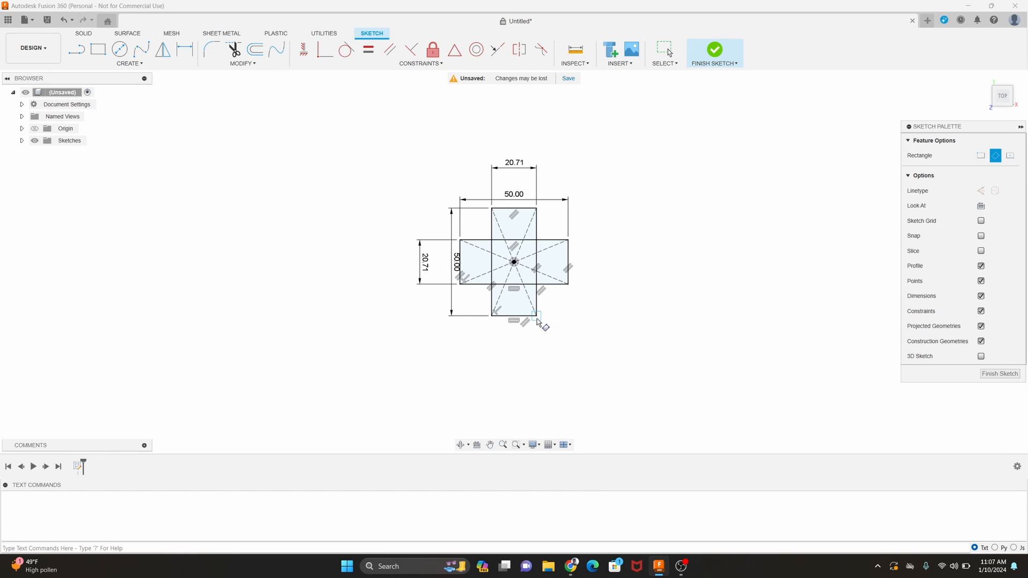
mouse_move(539, 322)
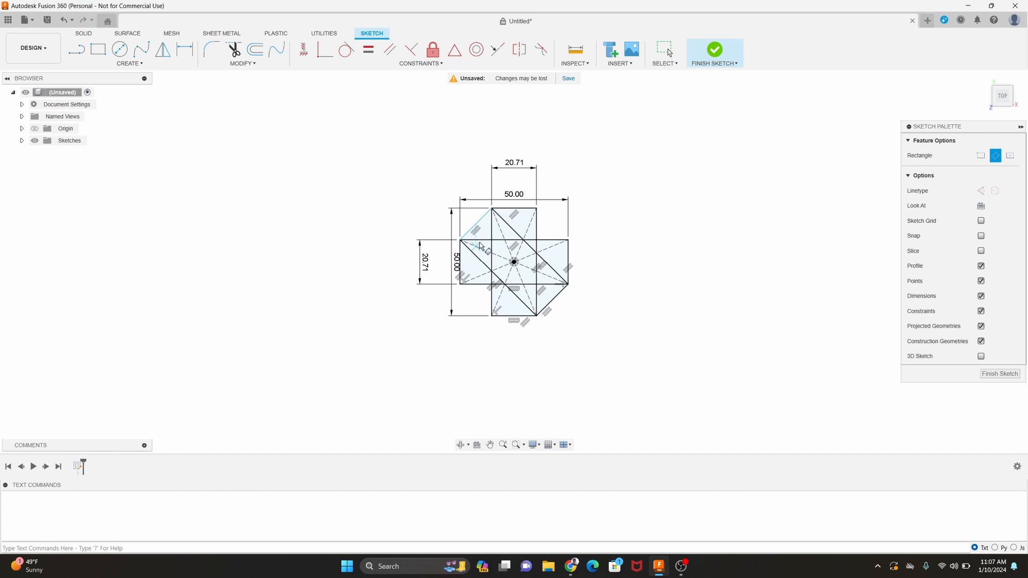
mouse_move(604, 219)
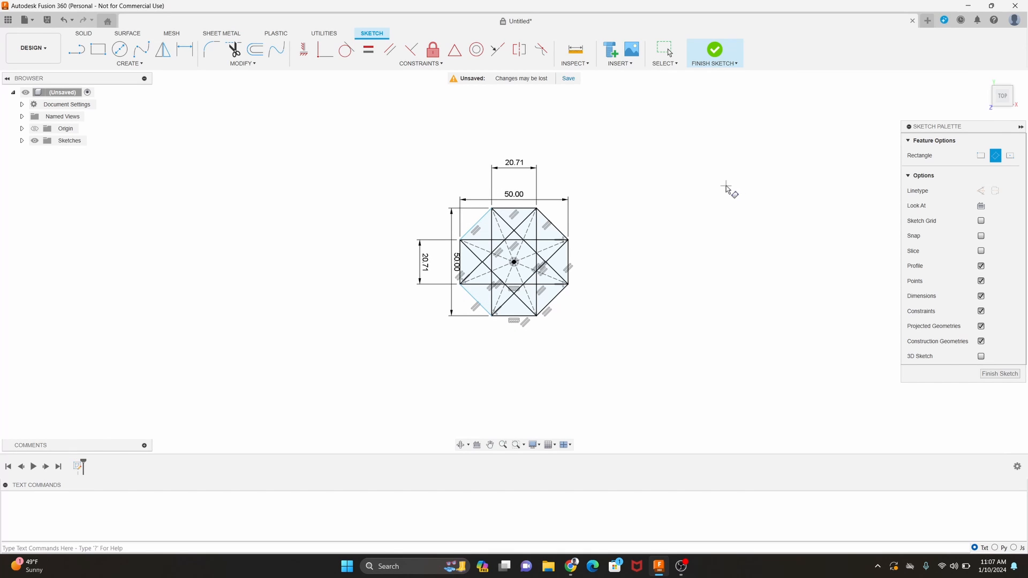
mouse_move(999, 373)
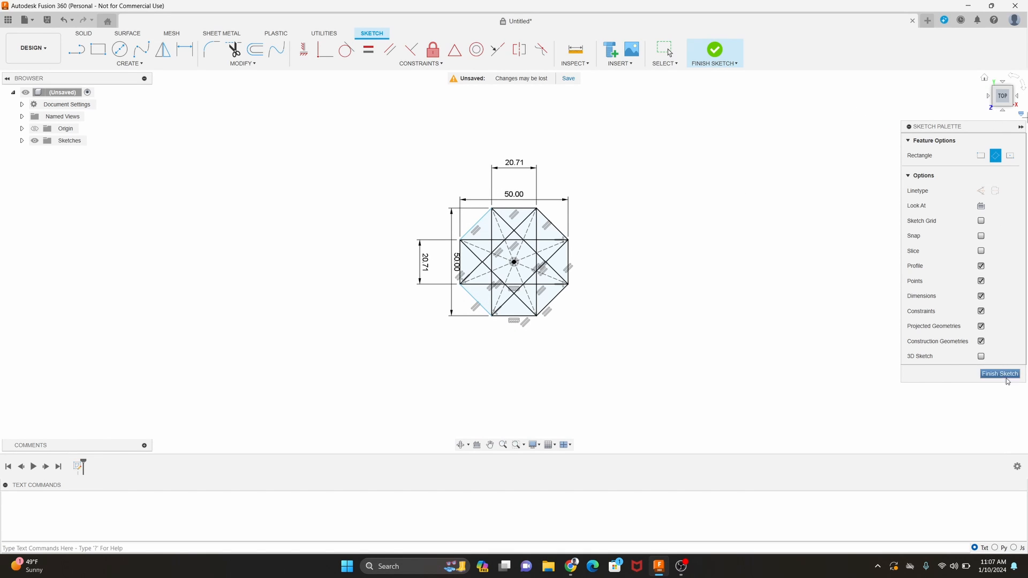
Finish the octagon sketch built from crossed and angled rectangles
click(999, 374)
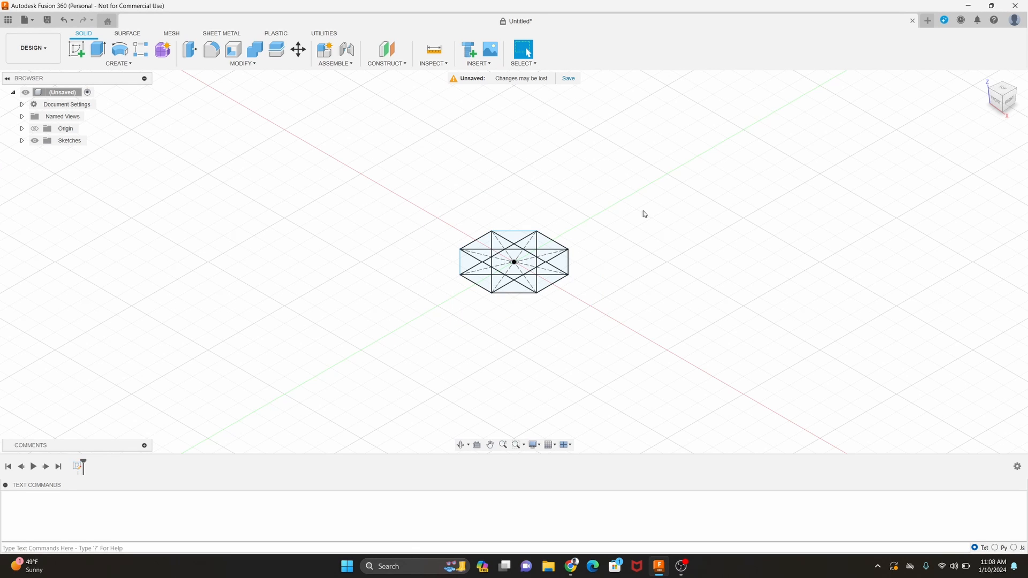
mouse_move(101, 104)
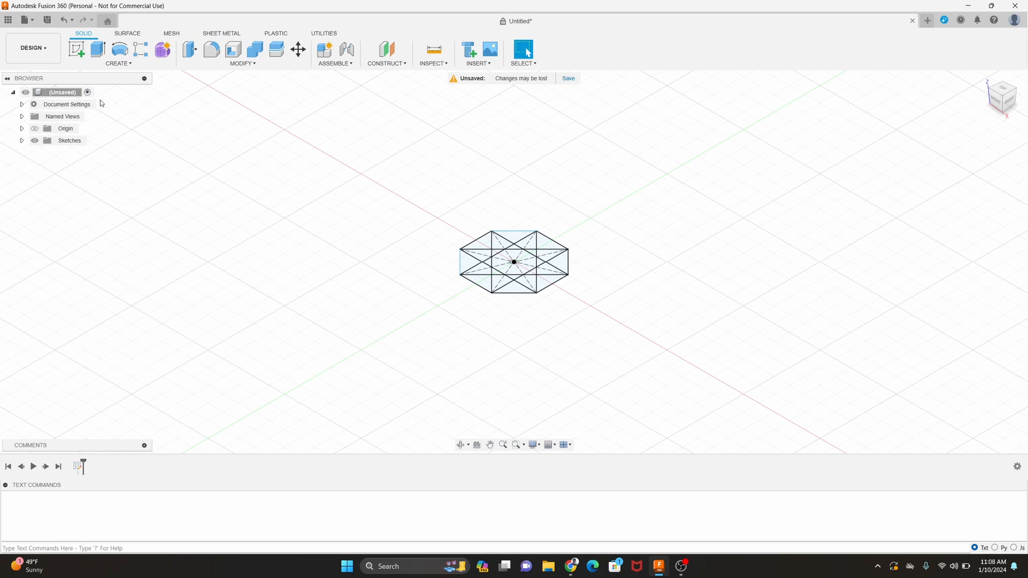
mouse_move(477, 230)
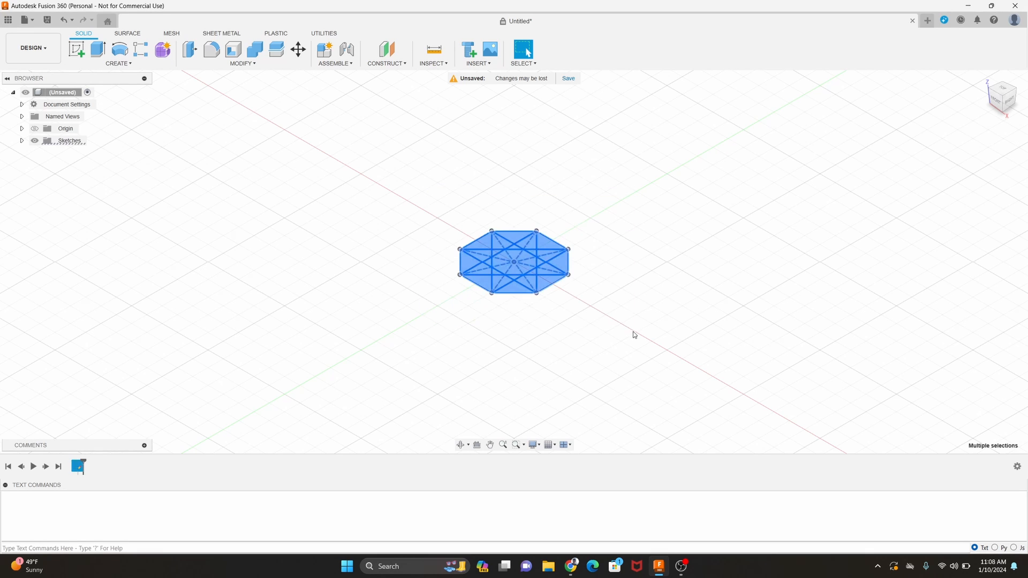
Extrude all octagon profiles 3.4 into a new solid plate body
click(96, 49)
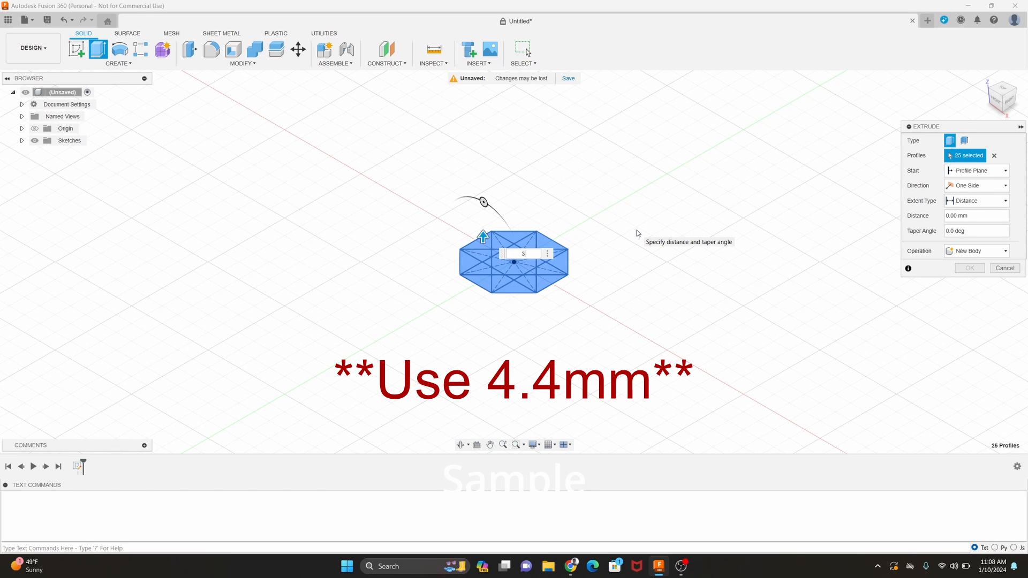
text(3.4)
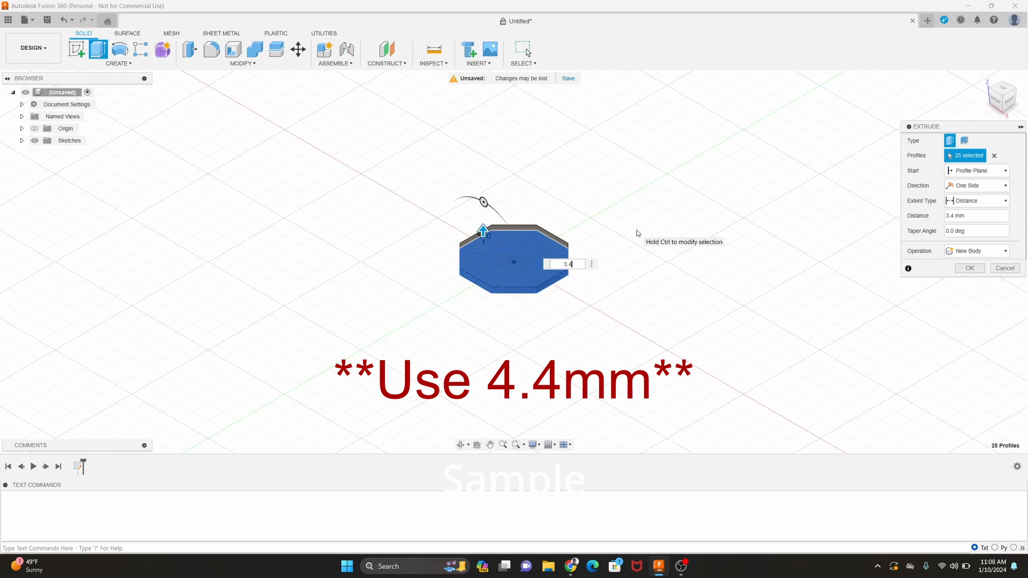
click(969, 267)
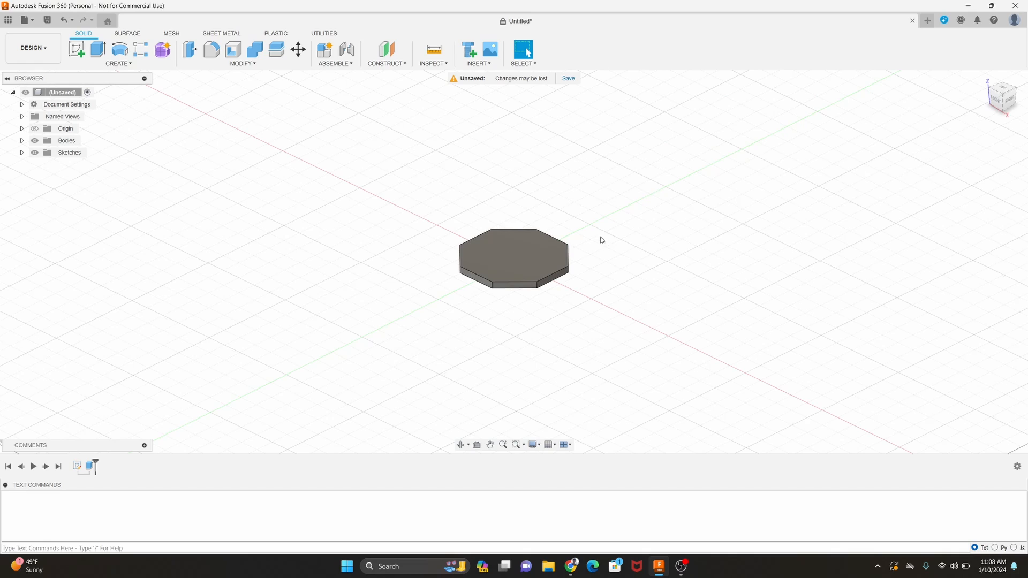
Rotate the view with the ViewCube from front to the bottom of the plate
click(1001, 93)
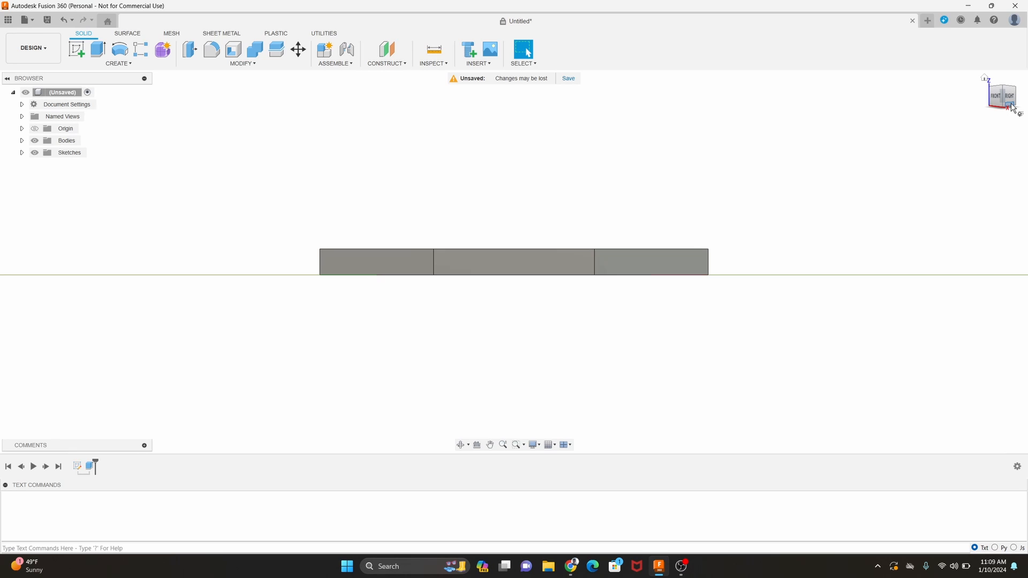
click(1011, 107)
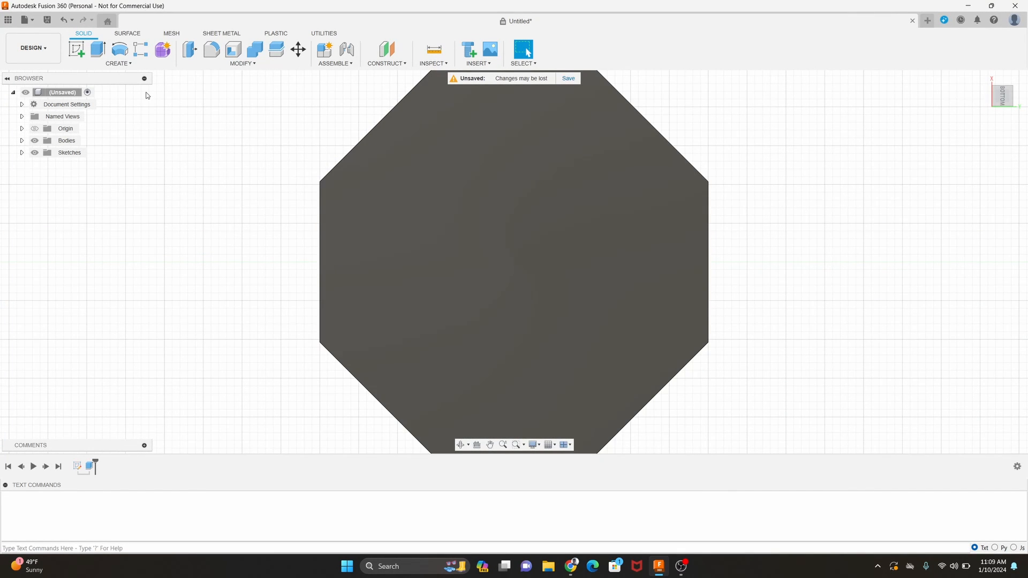
mouse_move(151, 74)
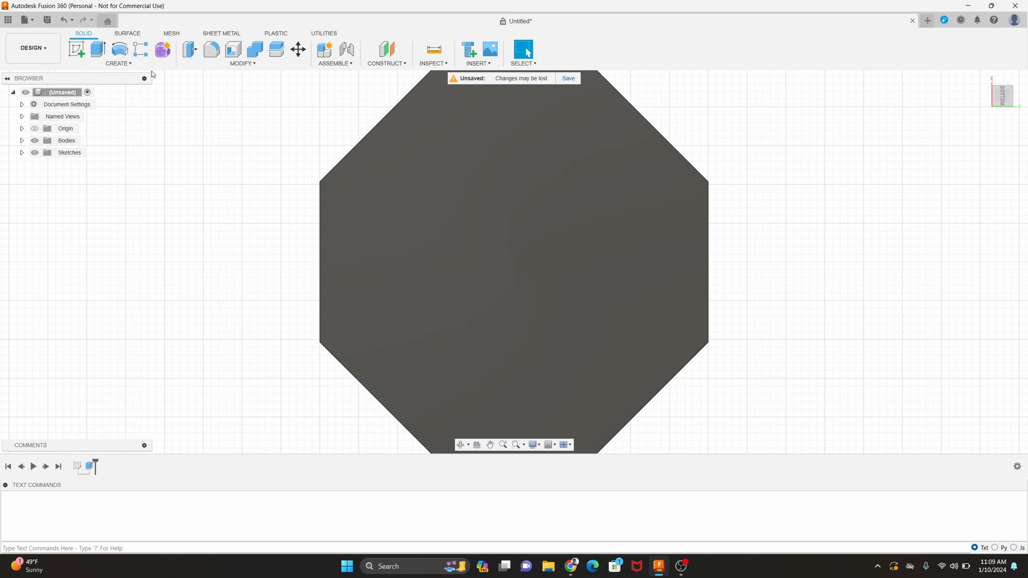
Cut a flat-bottomed 3 mm deep hole at the centre of the plate's bottom face
click(118, 54)
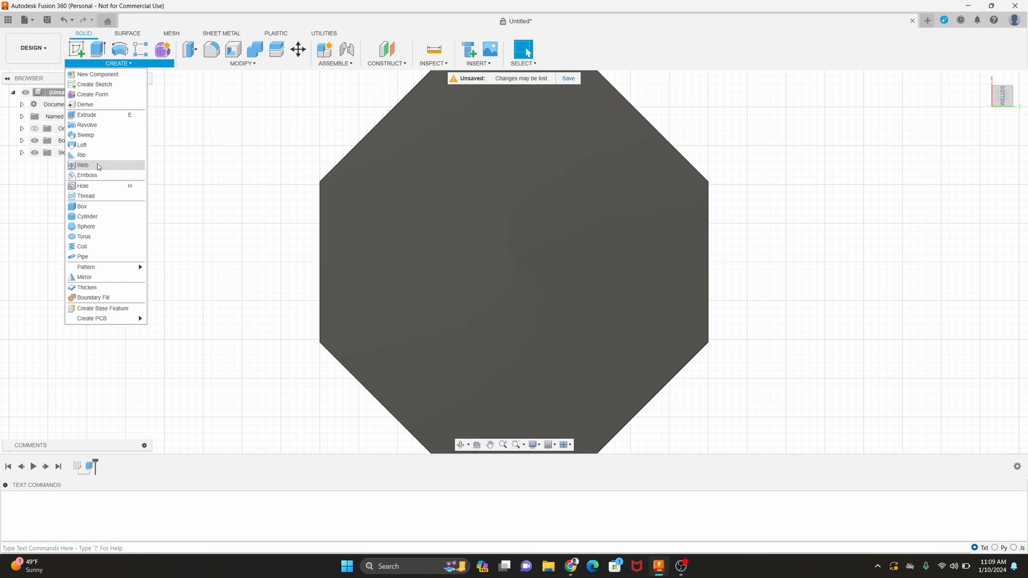
click(83, 187)
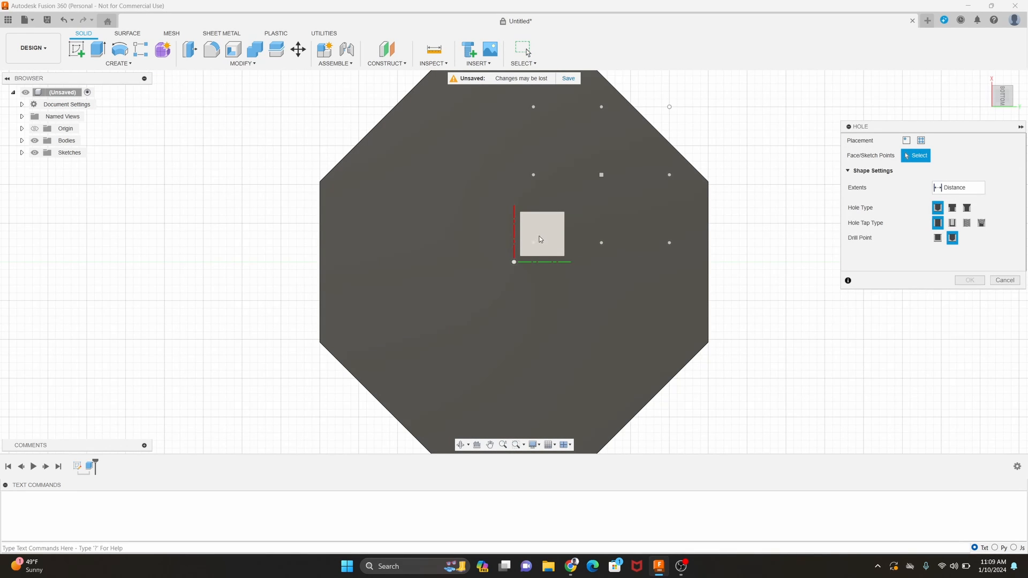
click(541, 236)
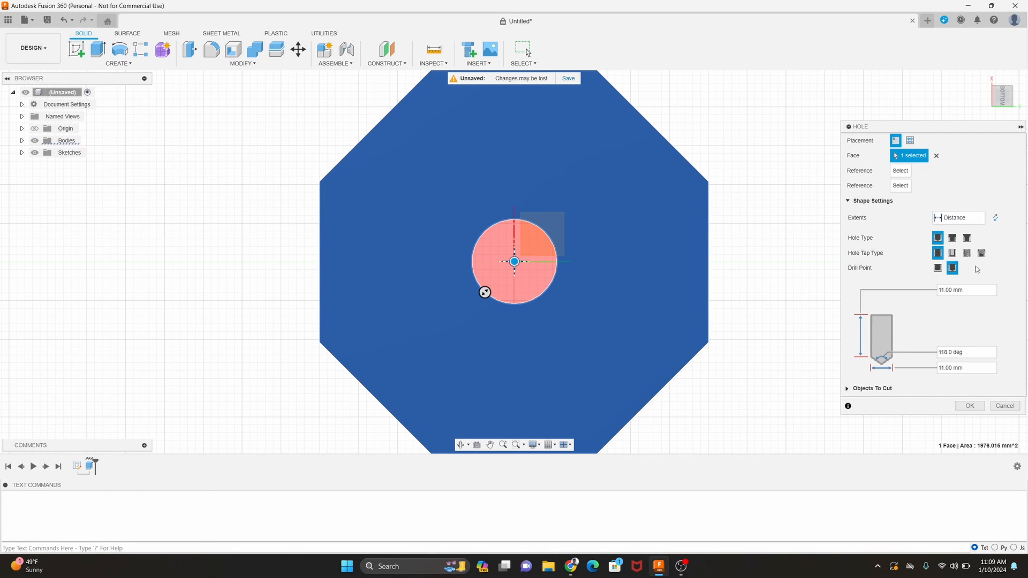
click(952, 268)
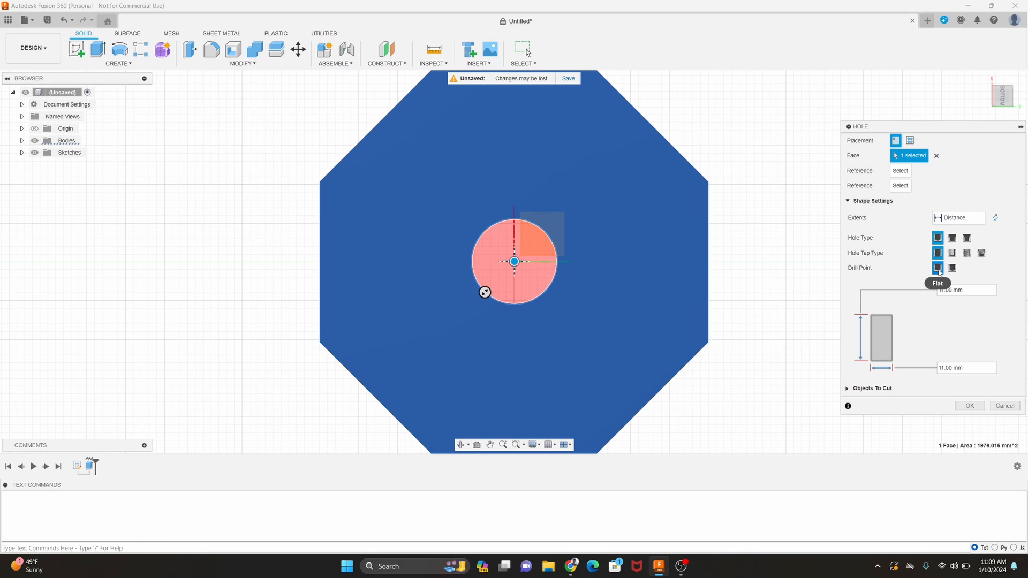
mouse_move(935, 202)
text(8)
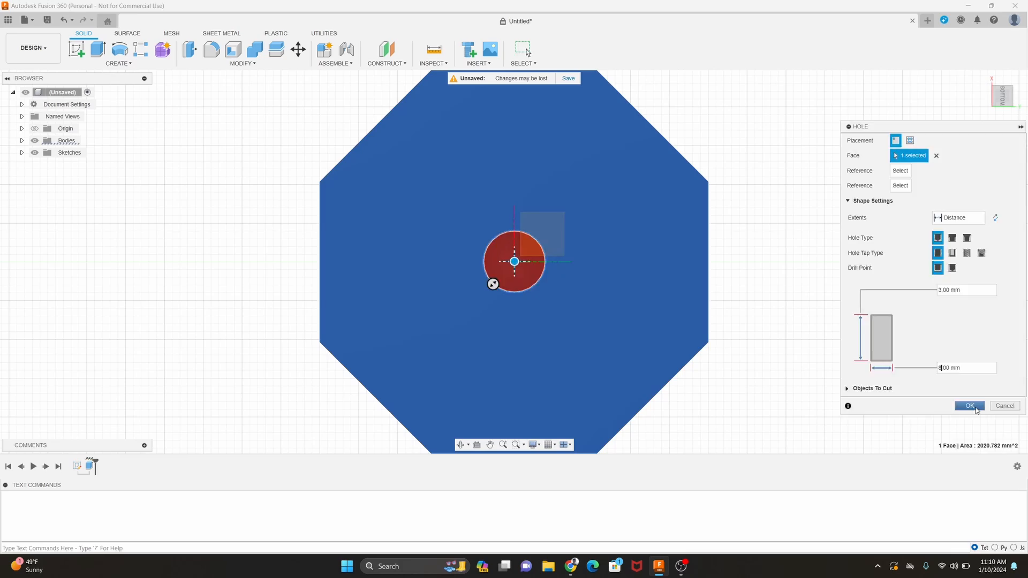
click(970, 406)
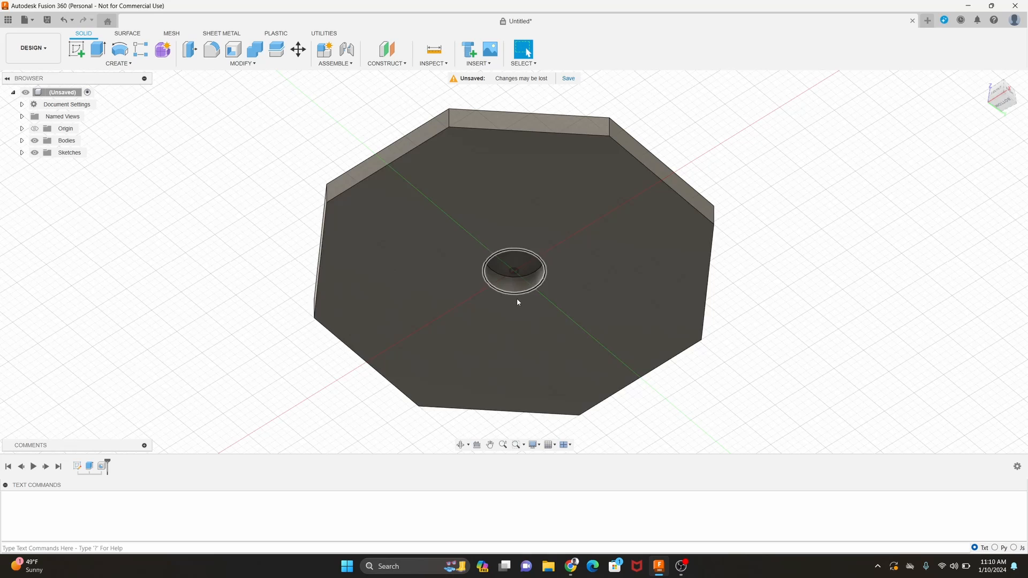
Show Sketch1, extrude its profiles -0.40 mm as a new body, then hide the sketch
click(22, 152)
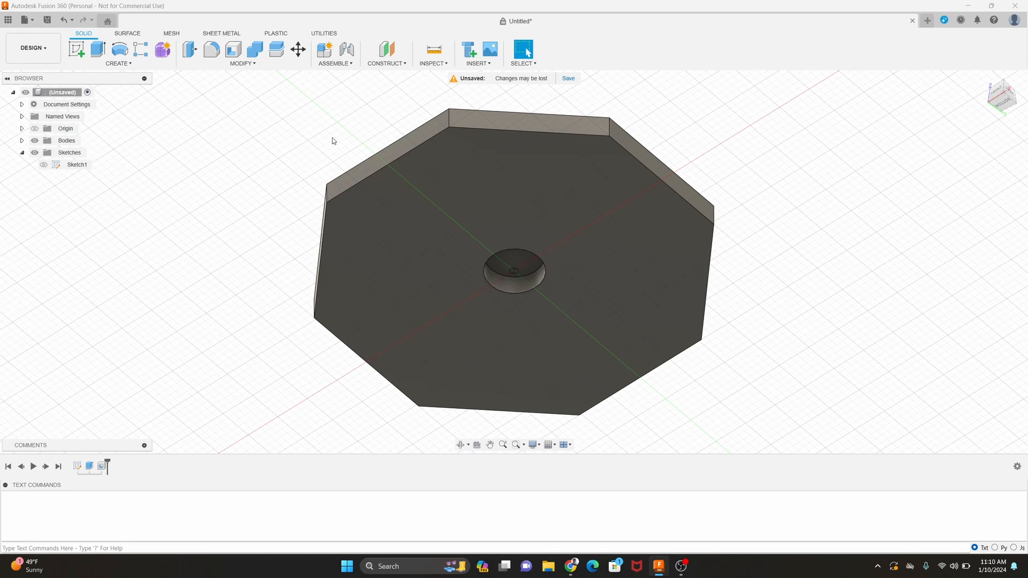
click(43, 164)
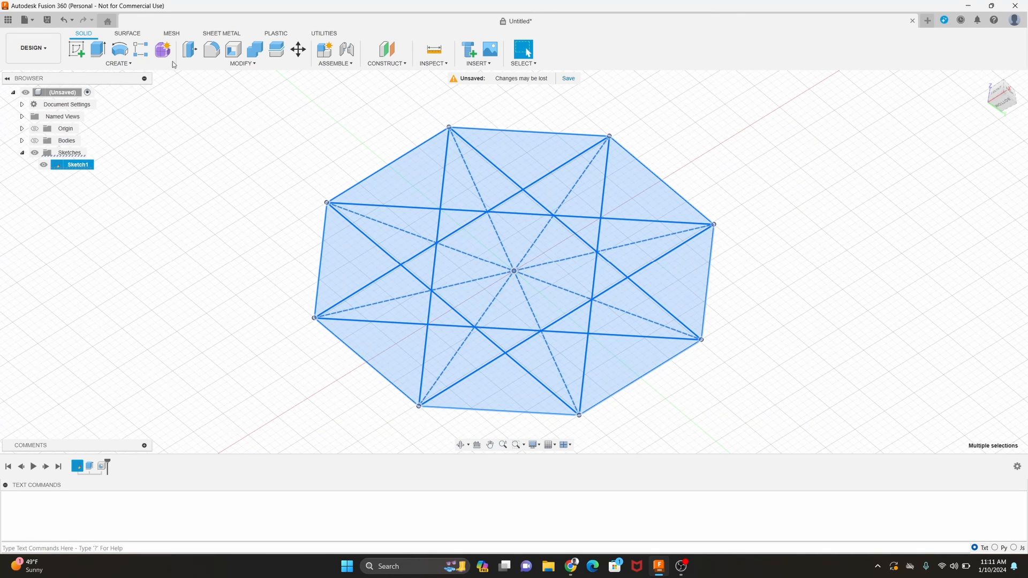
click(96, 49)
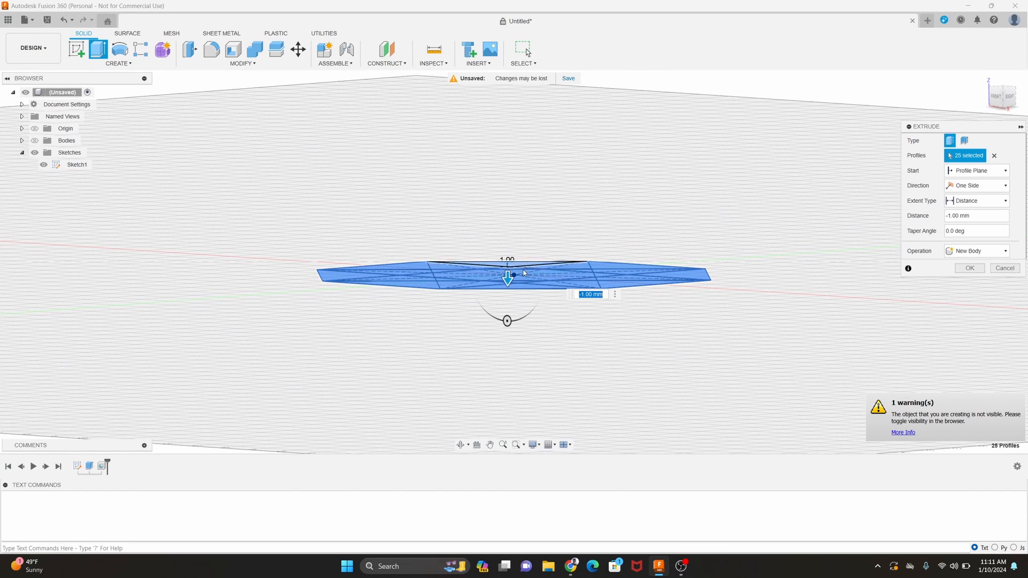
mouse_move(589, 293)
text(-0.4)
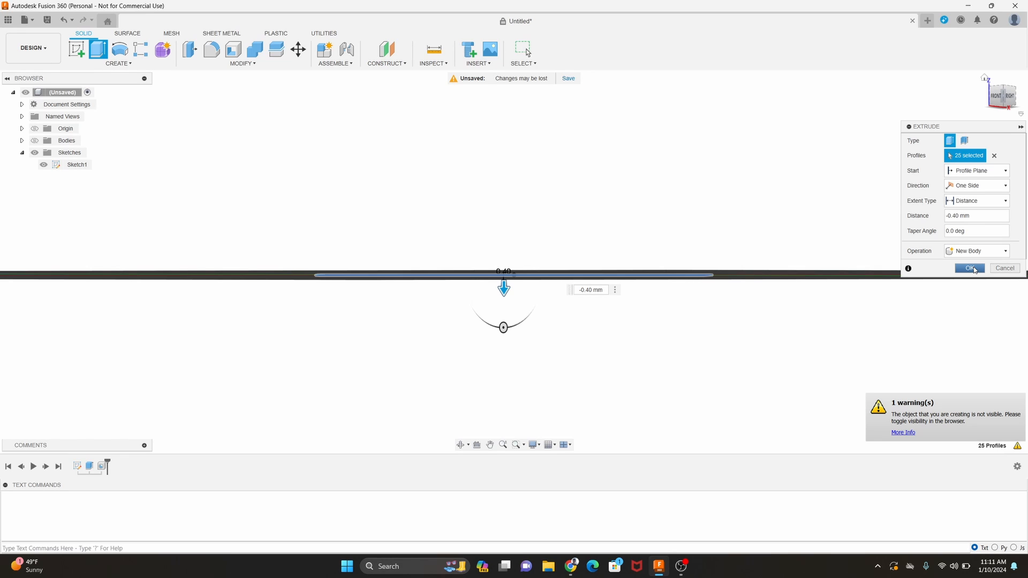
click(969, 268)
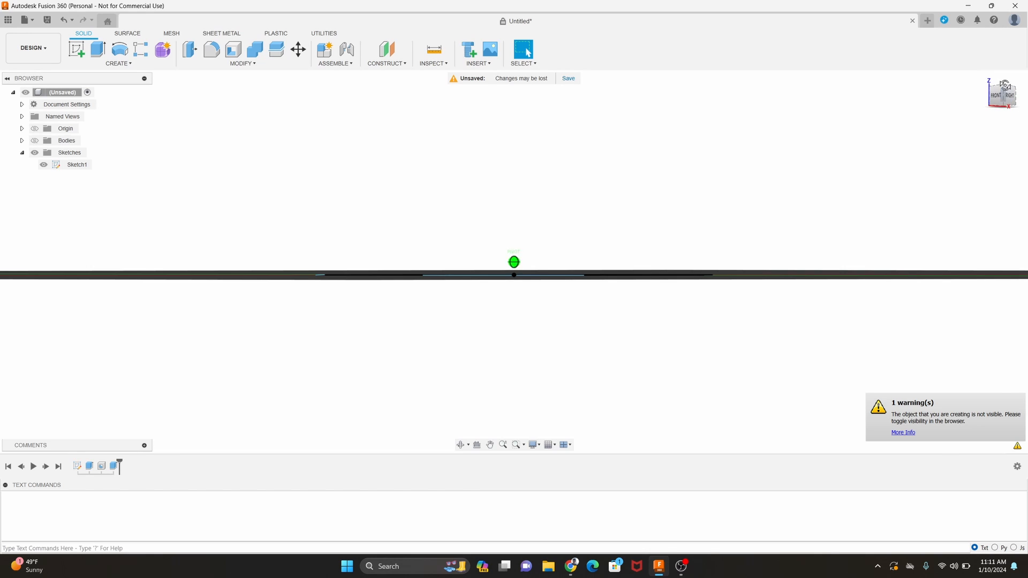
click(43, 165)
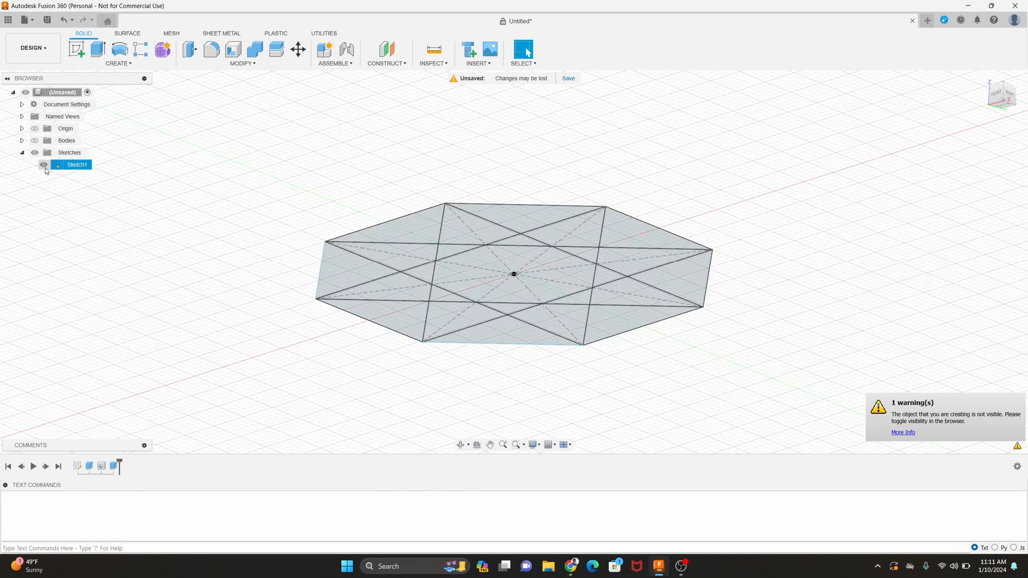
click(43, 164)
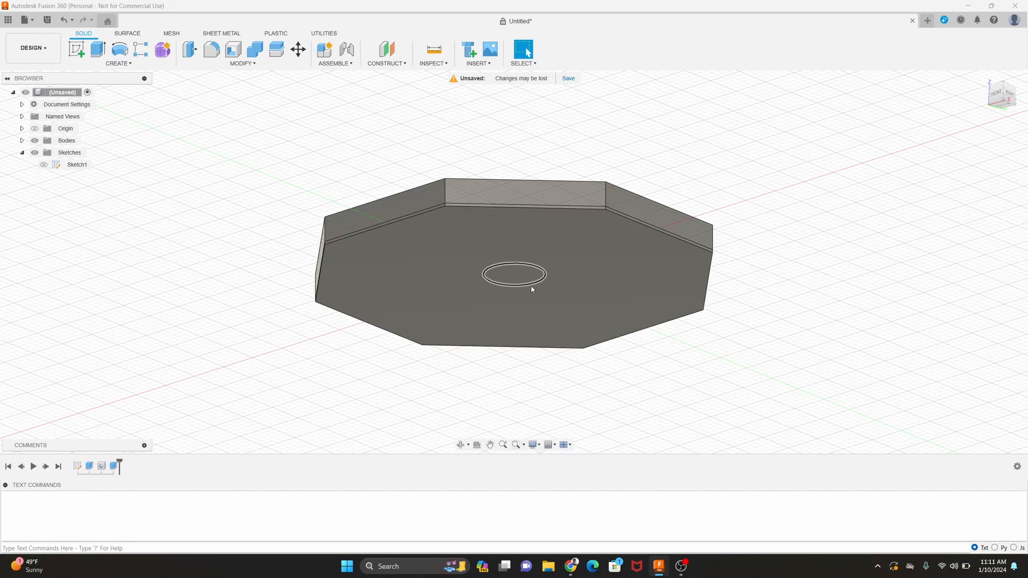
mouse_move(525, 290)
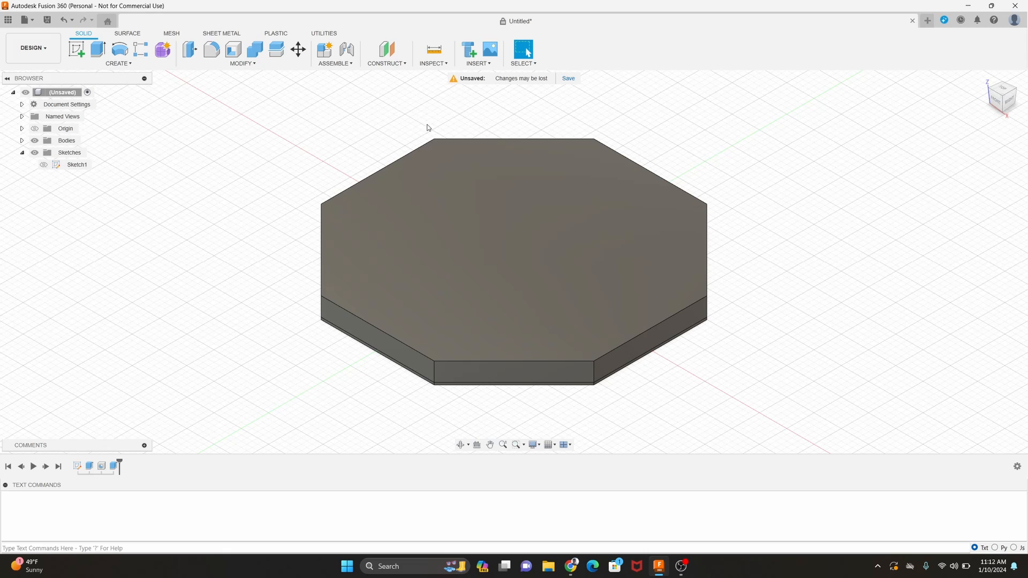
mouse_move(72, 79)
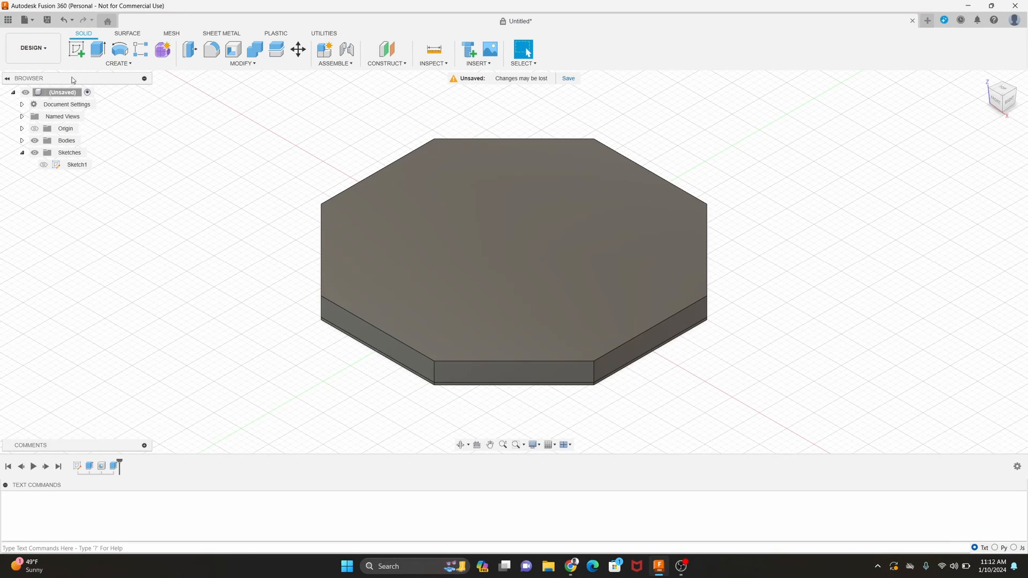
mouse_move(120, 50)
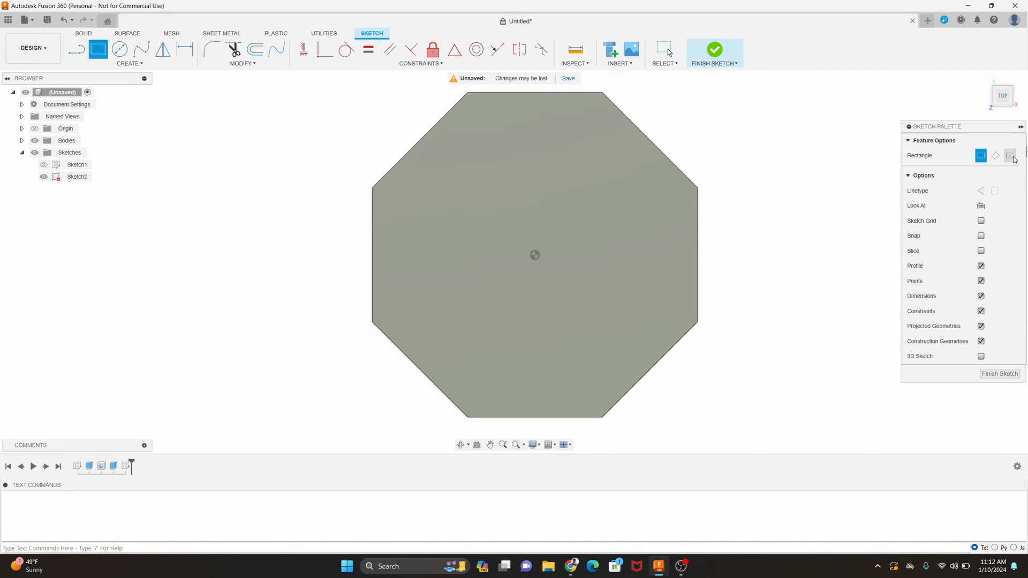
mouse_move(1010, 155)
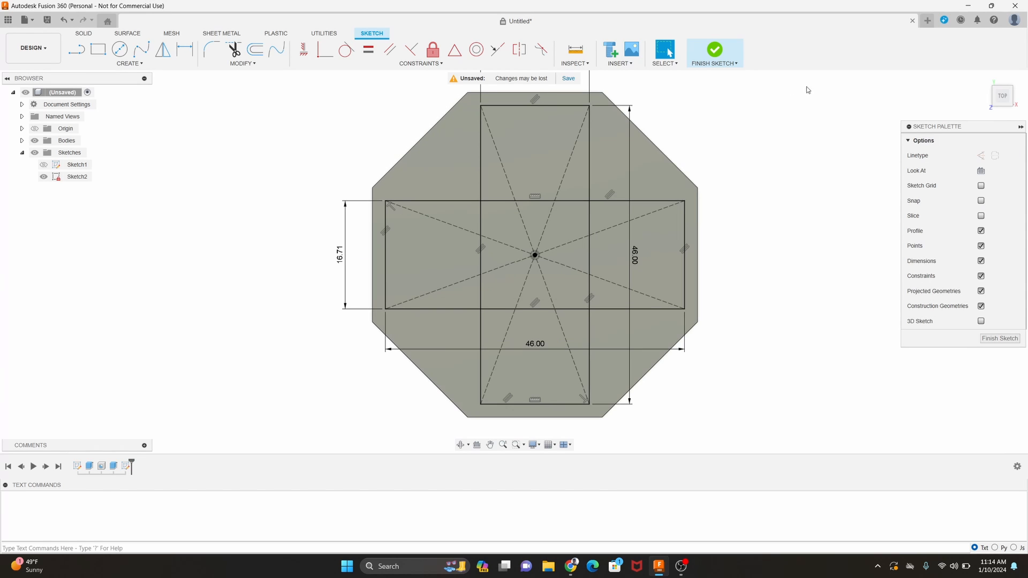
Finish the top-face sketch of crossed 46 x 16.71 mm rectangles plus angled ones
click(97, 49)
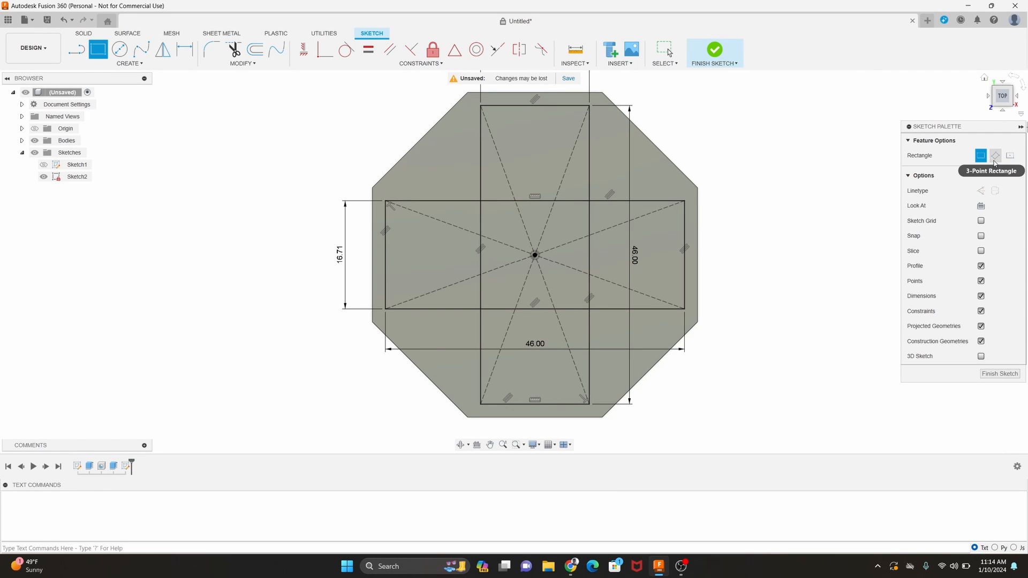
mouse_move(1010, 155)
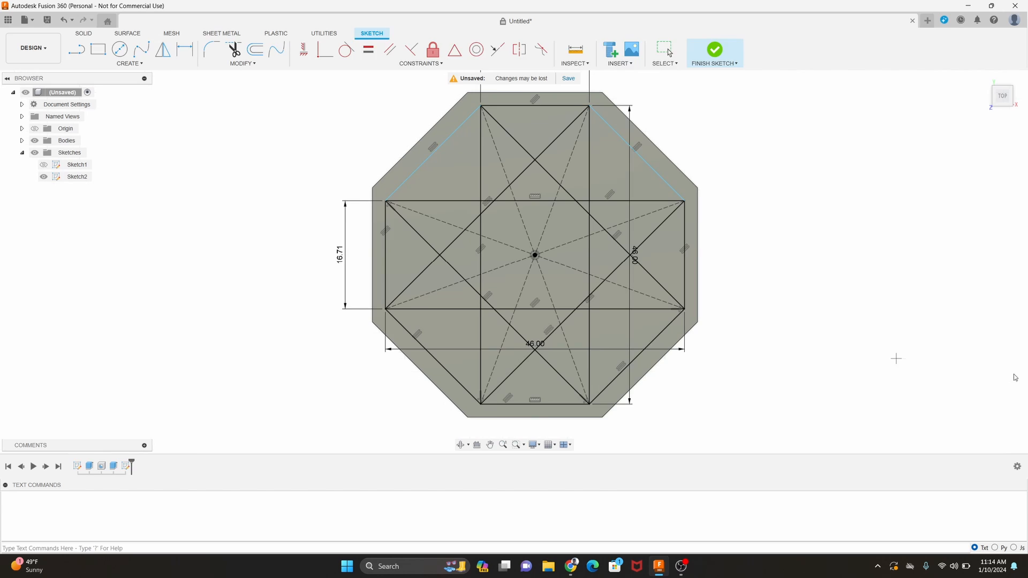
click(713, 52)
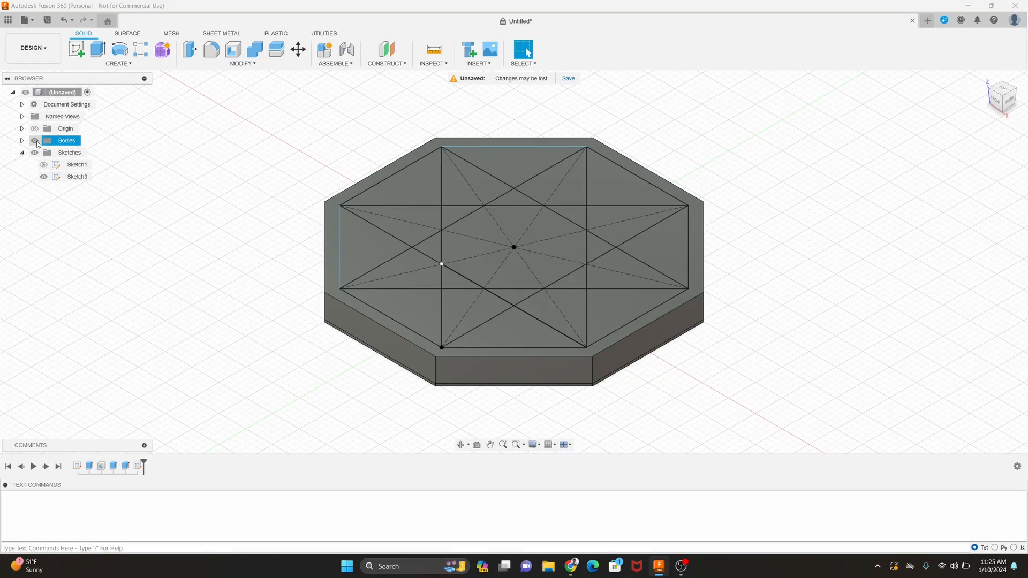
Show the bodies and extrude the Sketch3 profiles as a -1 mm cut into the plate top
click(35, 140)
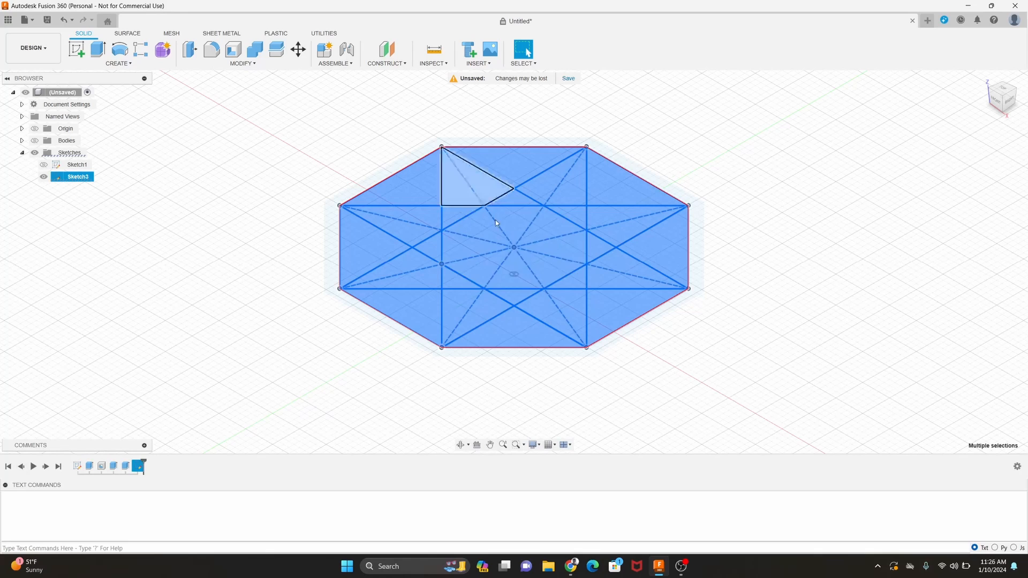
click(67, 140)
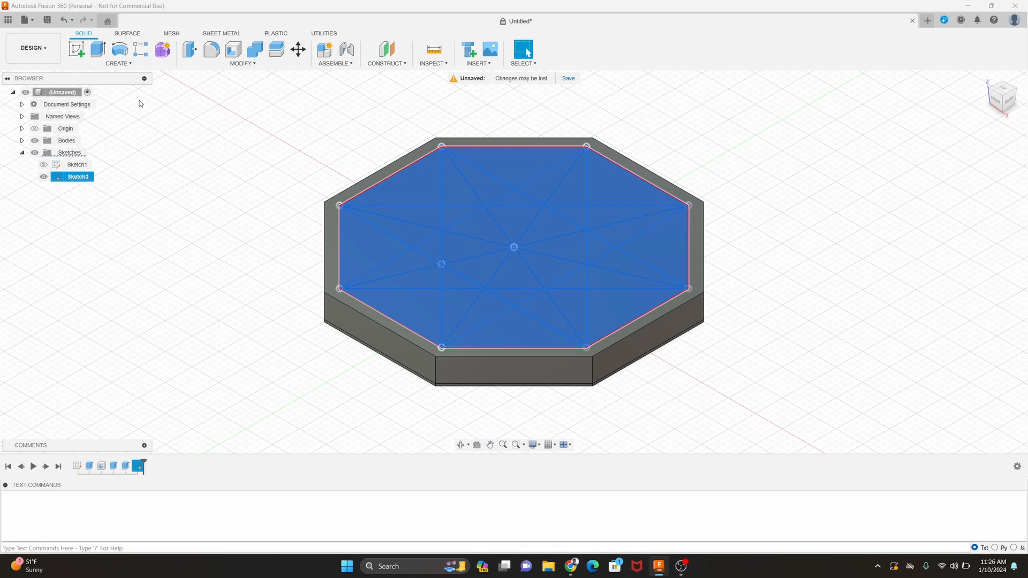
click(96, 50)
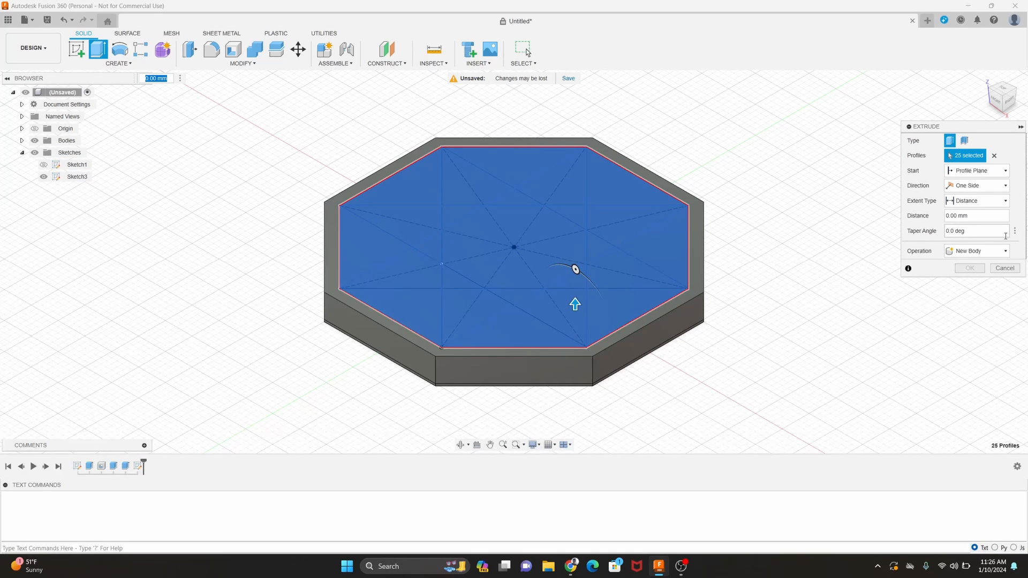
click(976, 250)
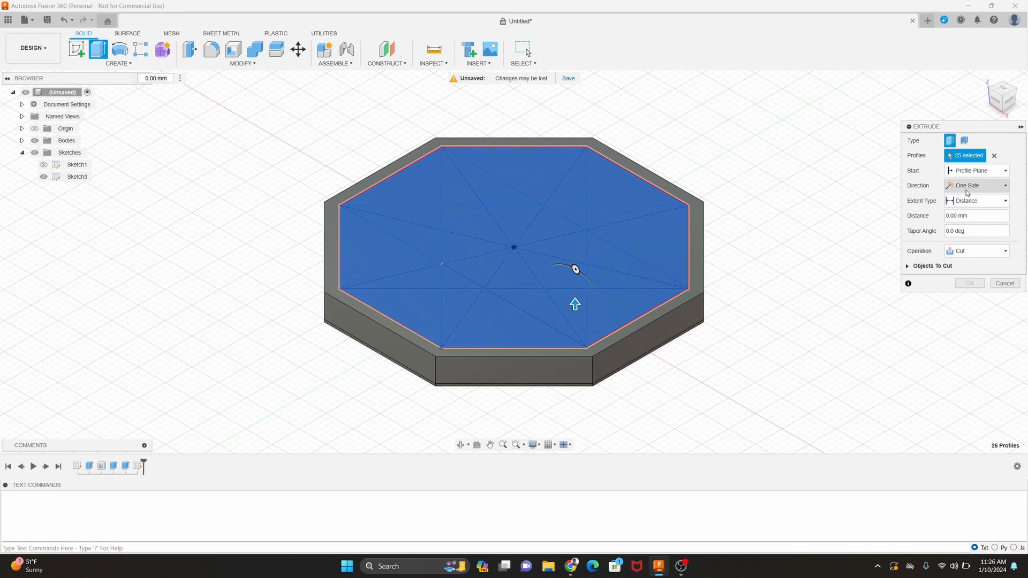
click(976, 215)
text(-1)
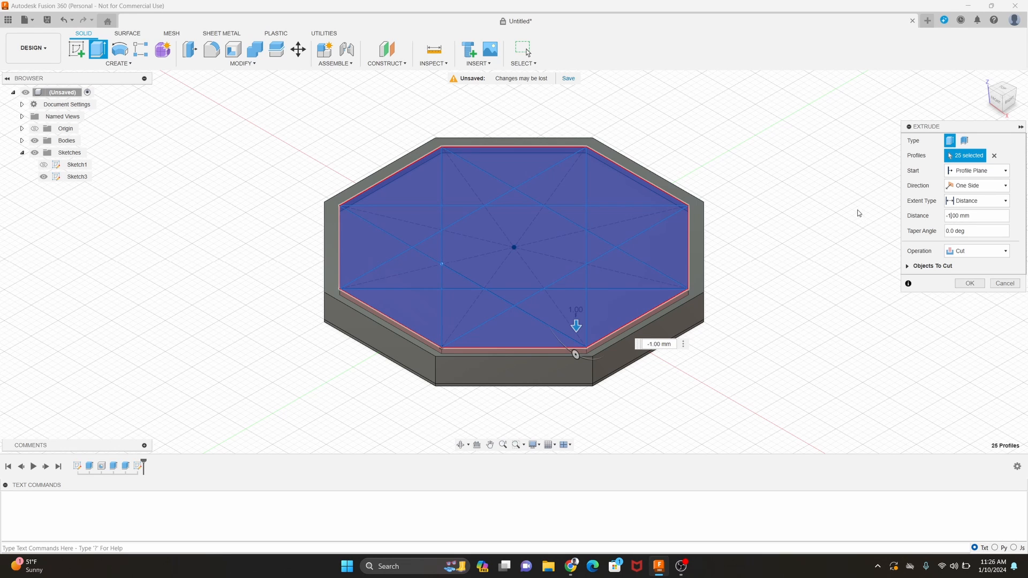
click(969, 282)
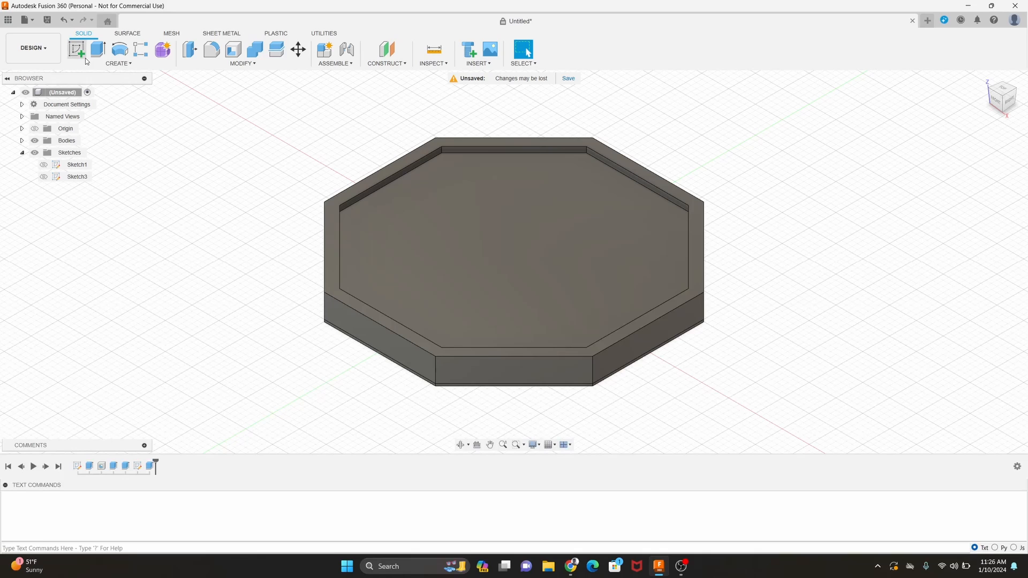
Sketch bold, centred 'STOP' text, 11 mm tall, on the recessed face and finish the sketch
click(76, 50)
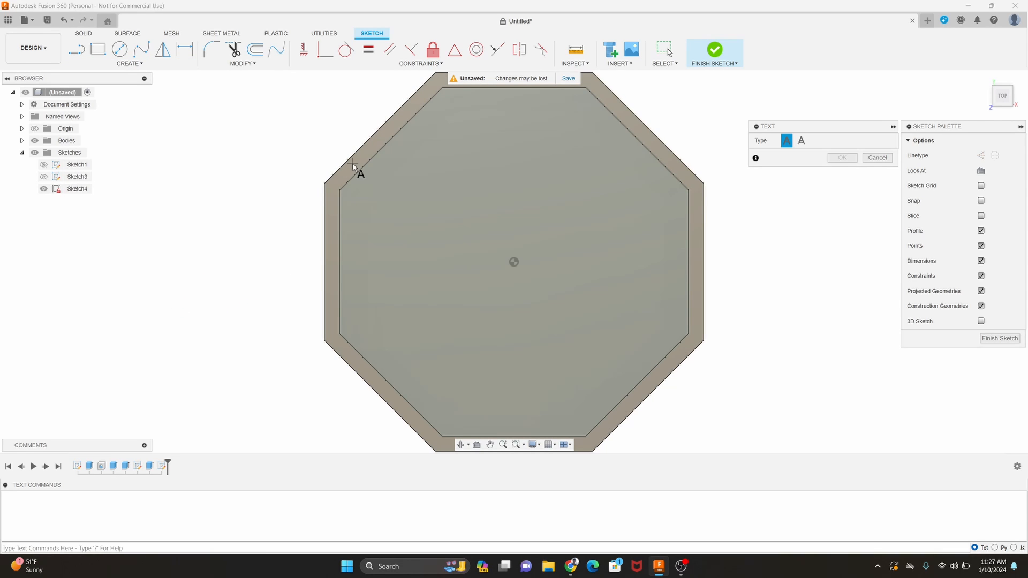
mouse_move(504, 240)
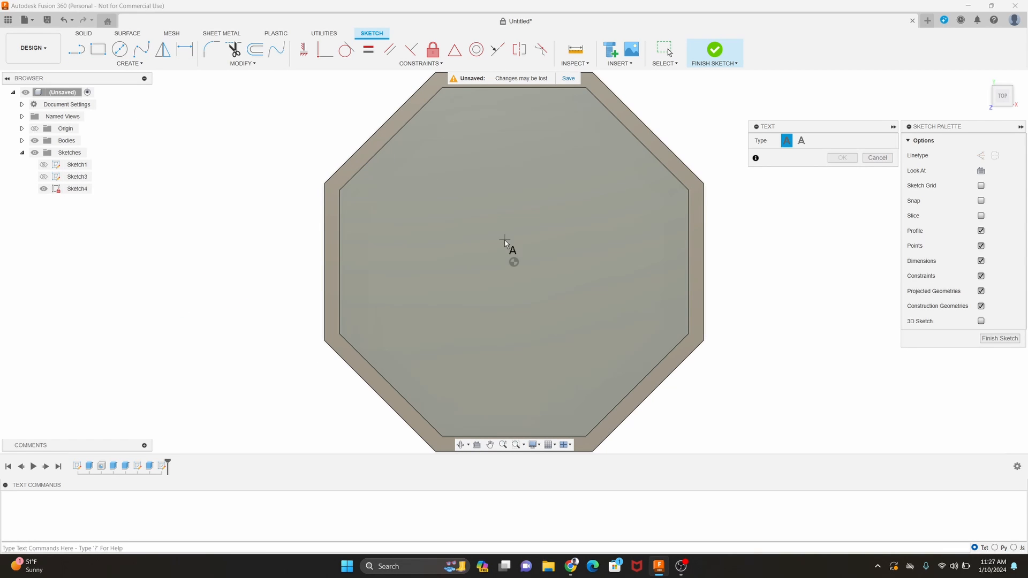
mouse_move(339, 199)
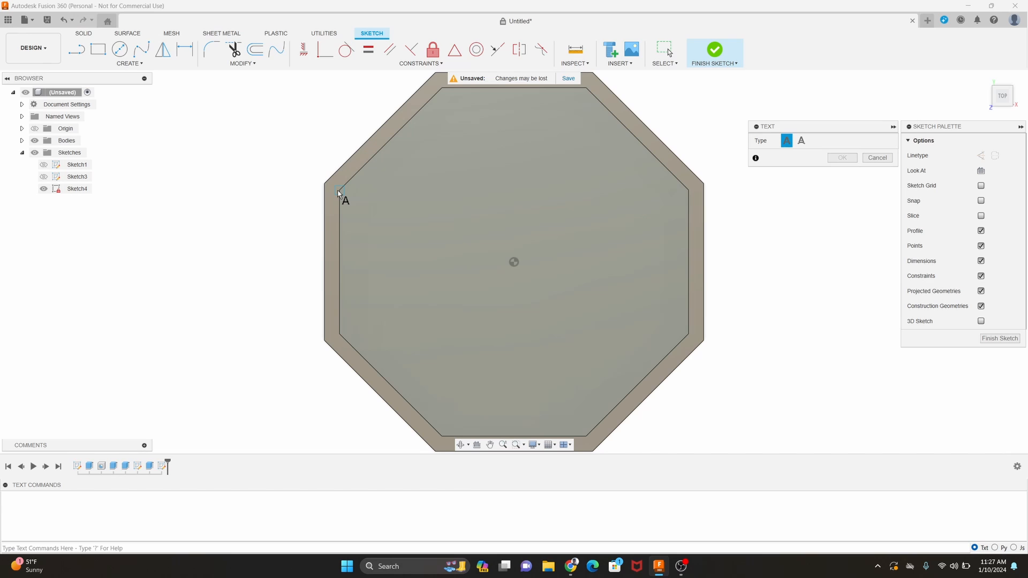
mouse_move(339, 198)
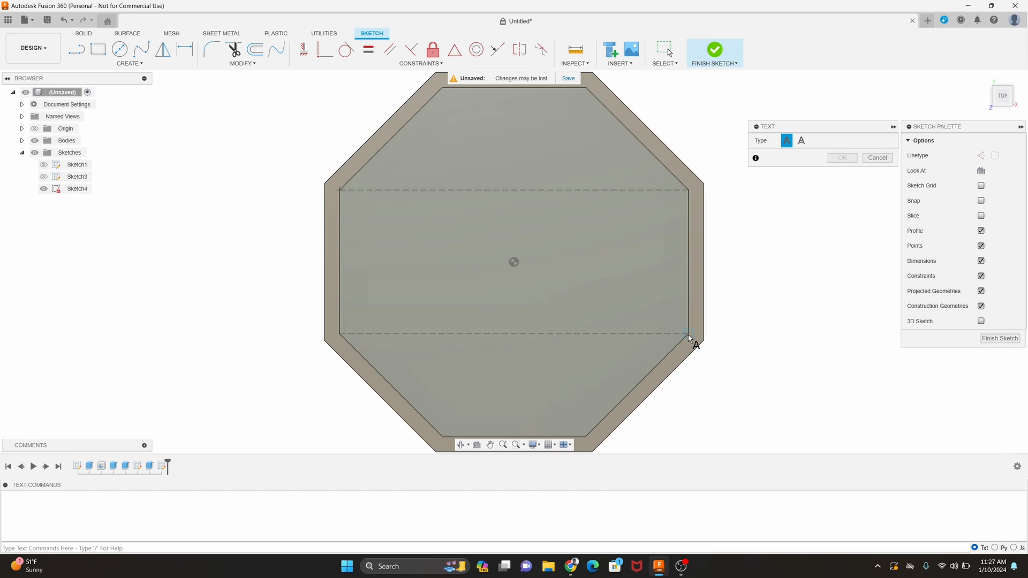
click(514, 263)
text(STOP)
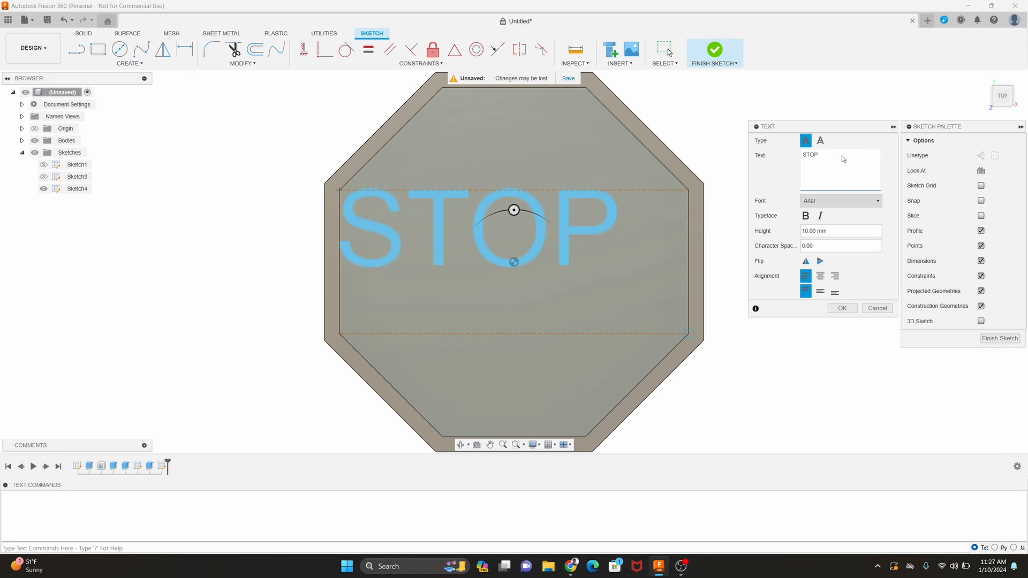
click(805, 215)
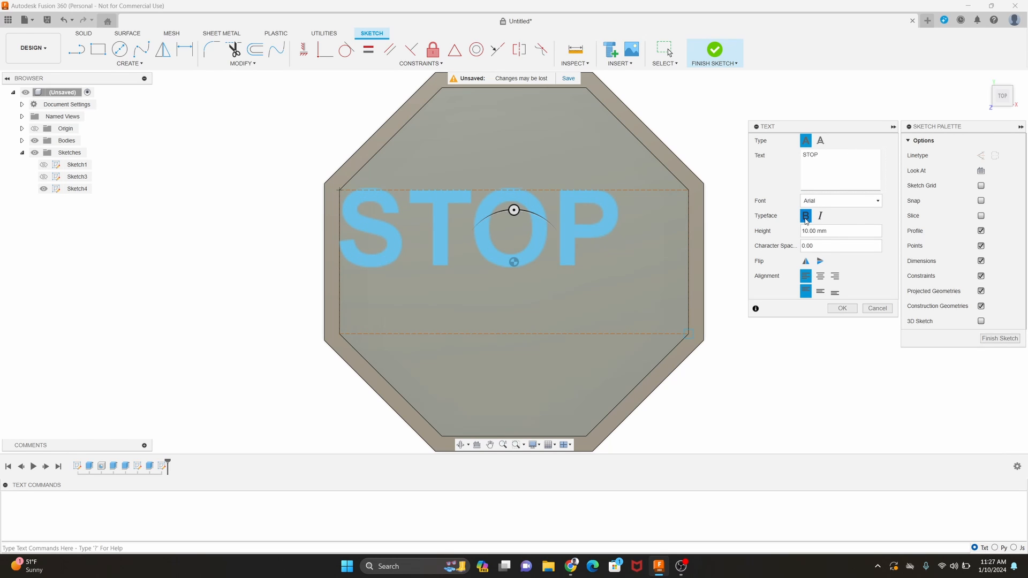
click(820, 275)
text(11)
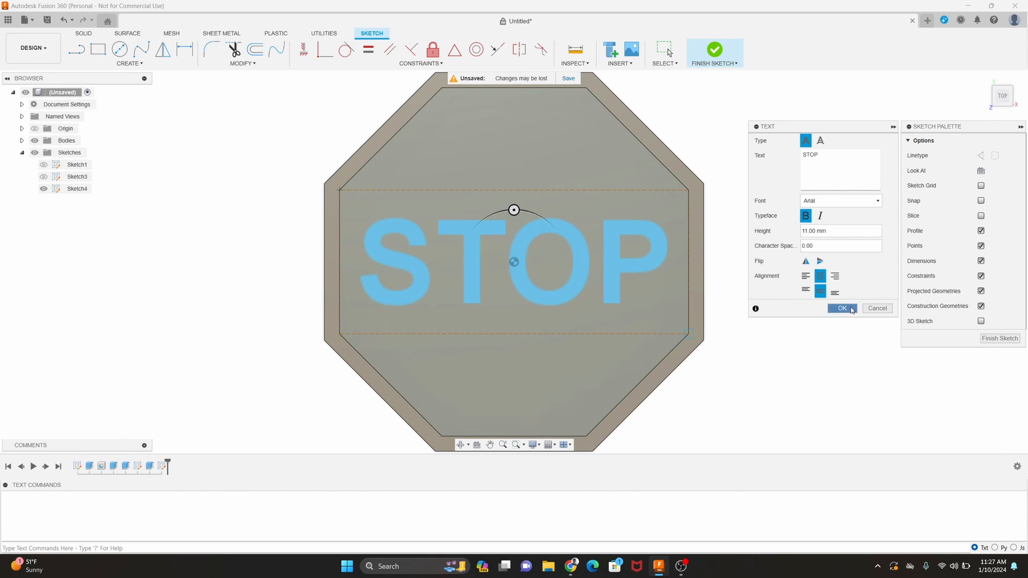
click(842, 308)
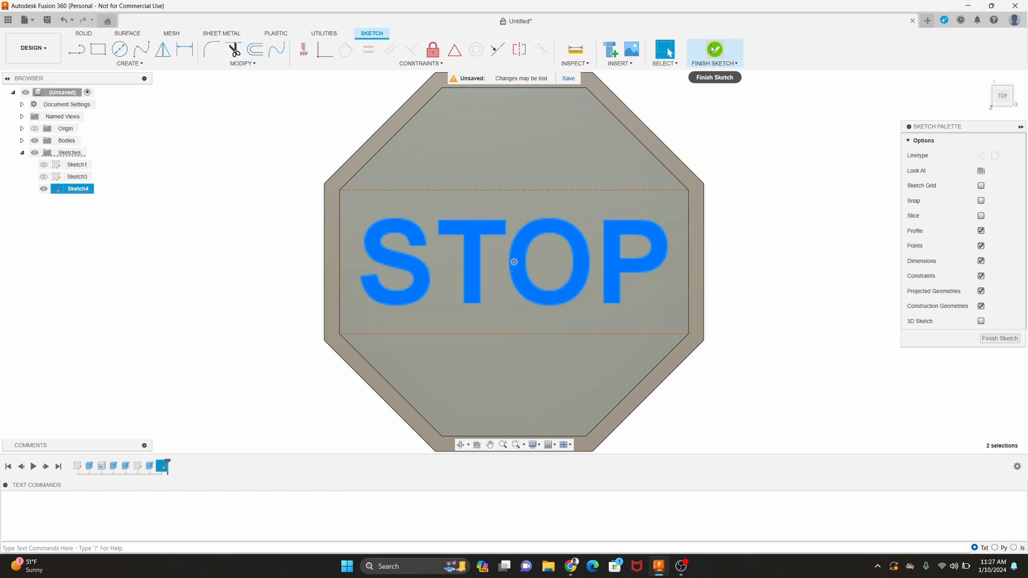
click(713, 50)
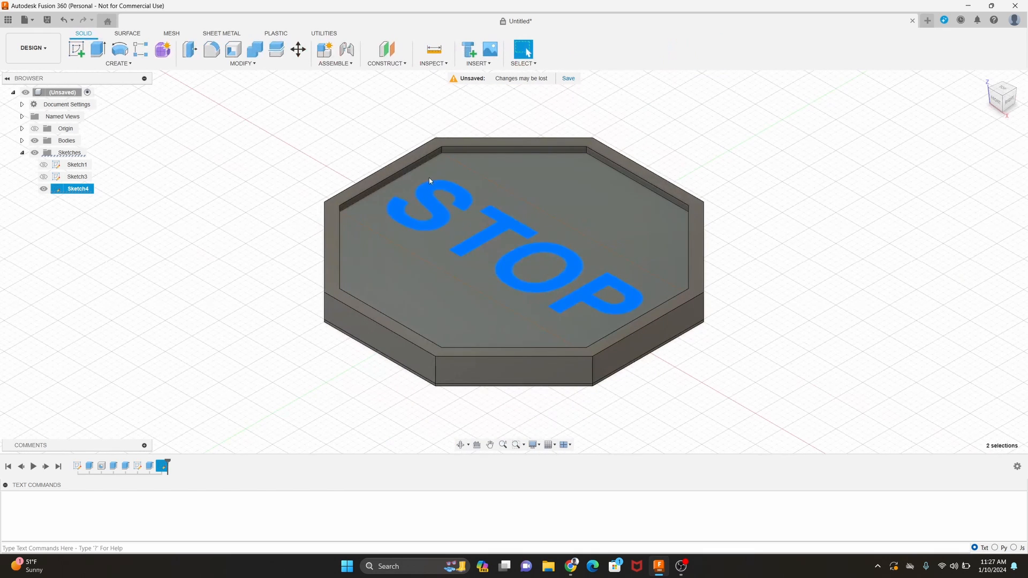
Extrude the STOP text profile 1 mm with Join, orbiting to check the raised letters
click(97, 49)
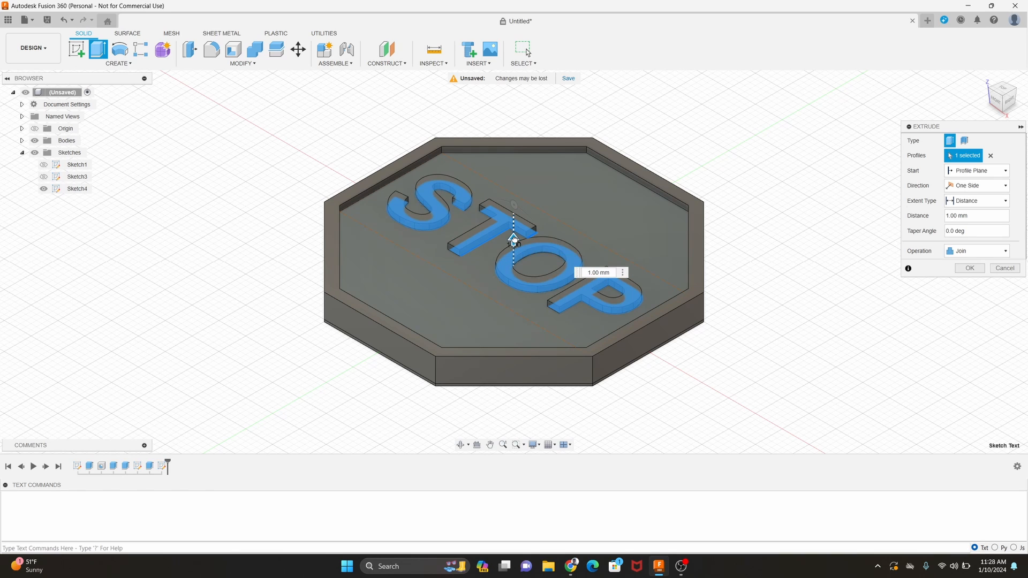
click(597, 272)
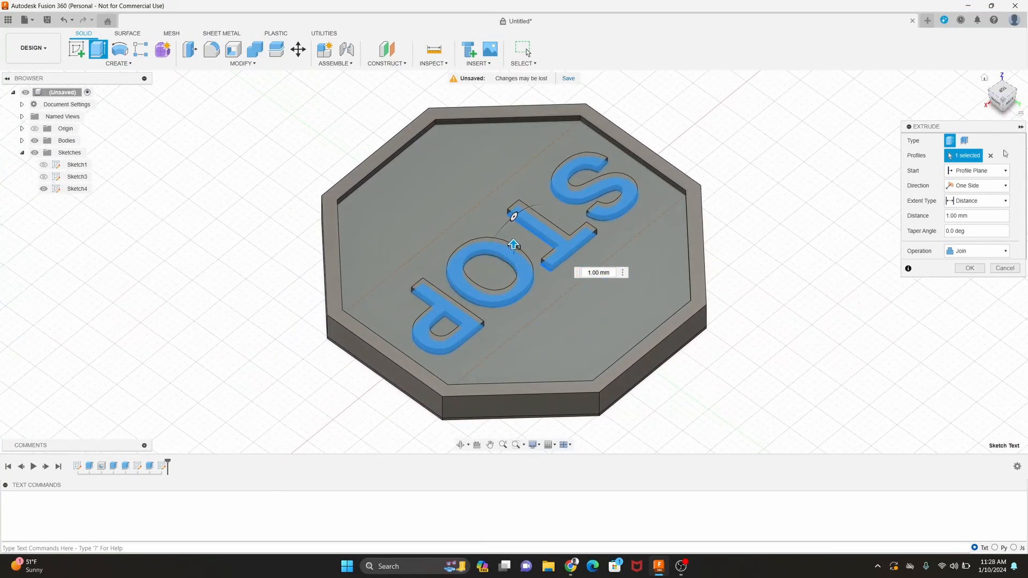
click(969, 267)
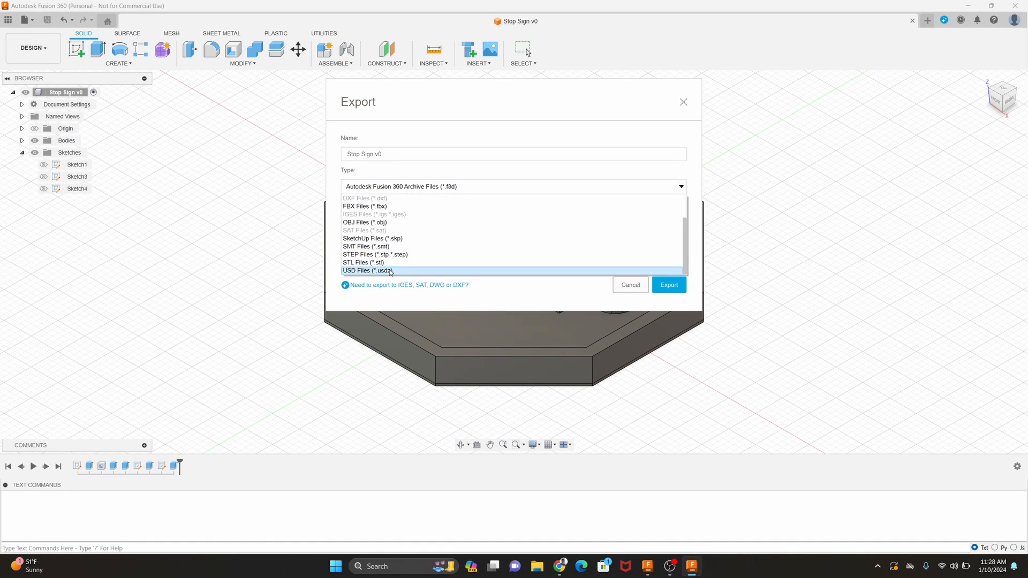
Export the Stop Sign design with STL Files (*.stl) as the file type
click(668, 284)
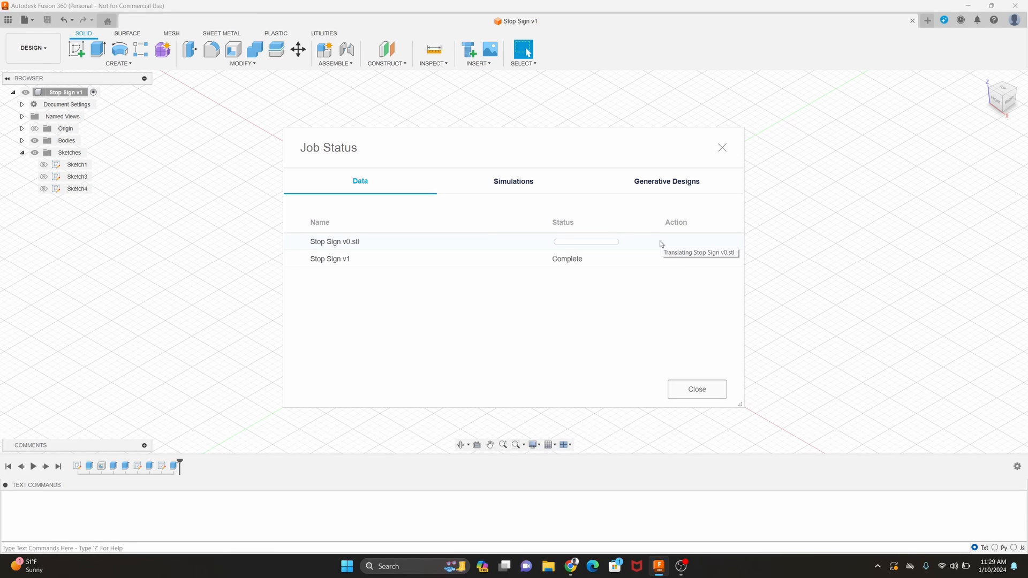
mouse_move(696, 389)
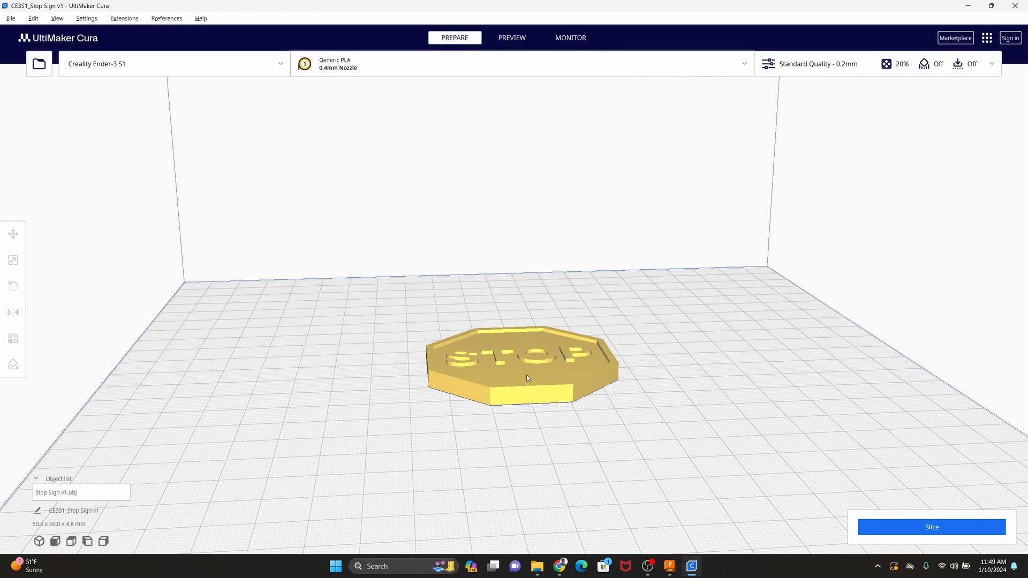
mouse_move(964, 494)
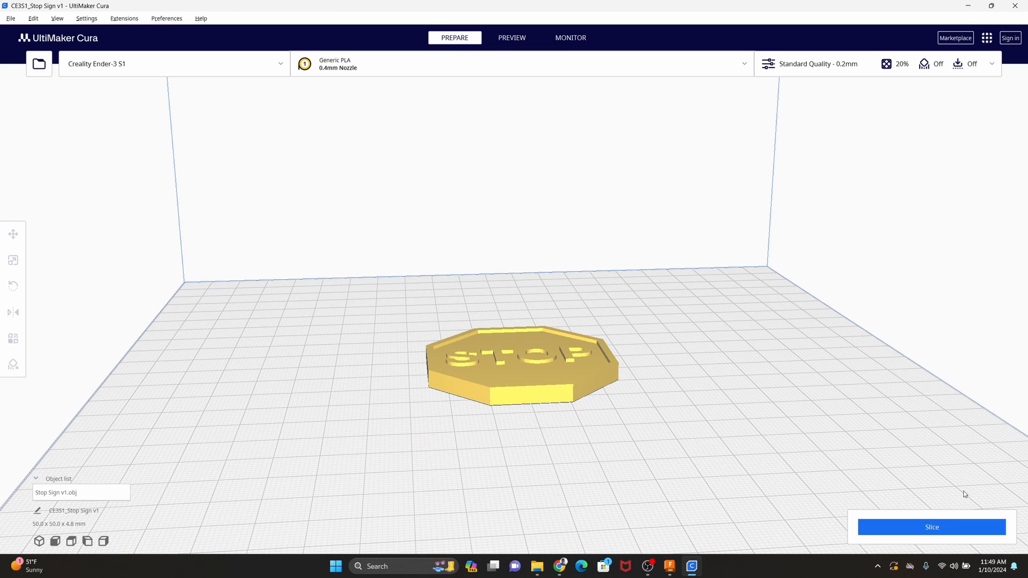
mouse_move(609, 365)
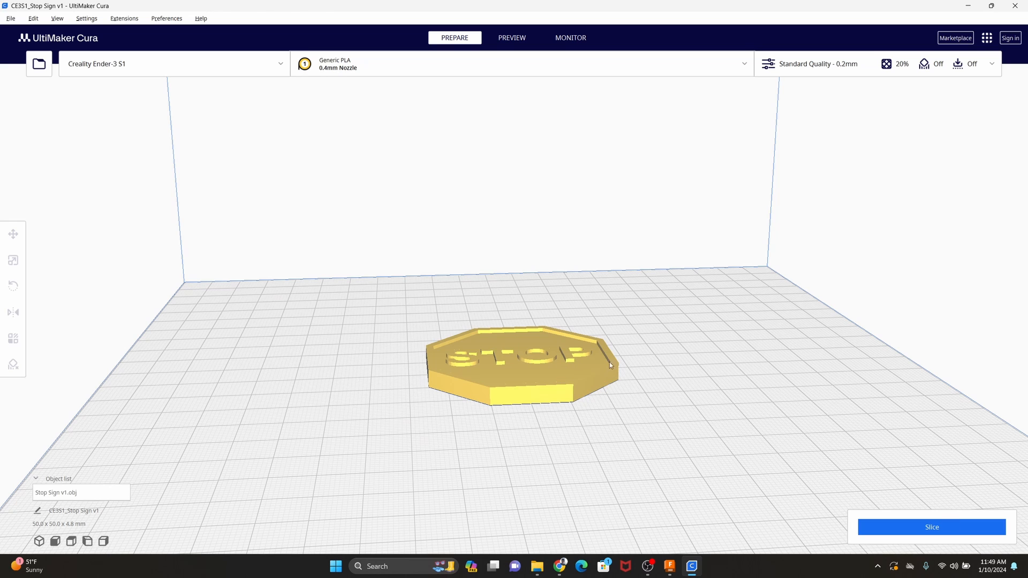
Slice the stop sign on the Ender-3 S1 plate for a 40-minute, 6 g estimate
click(930, 527)
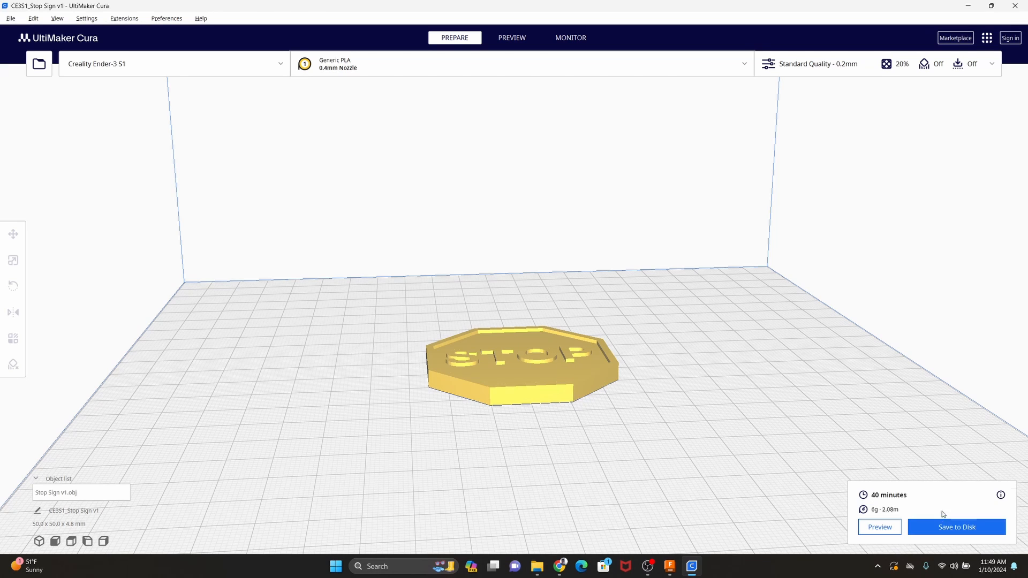
mouse_move(990, 270)
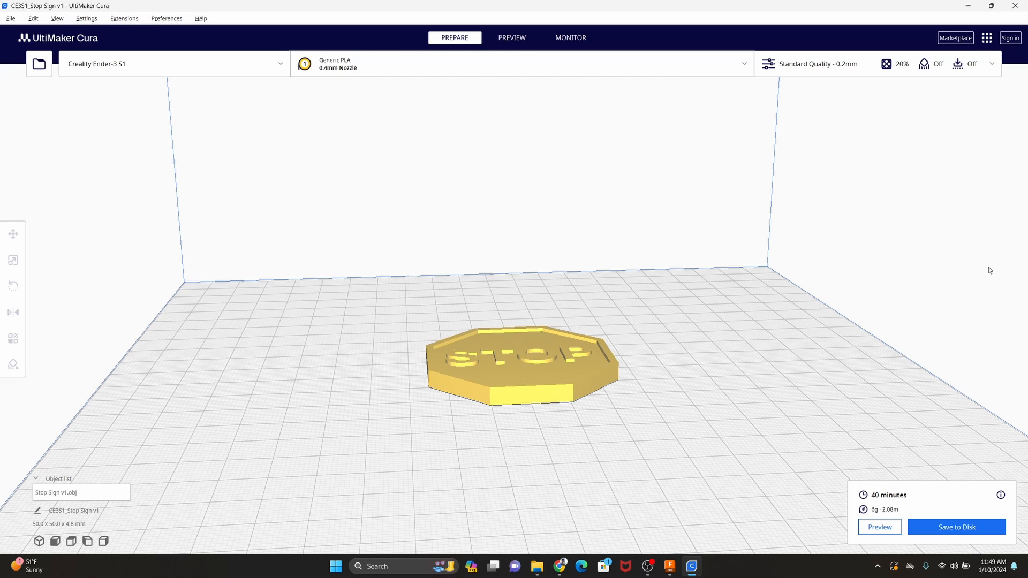
mouse_move(897, 498)
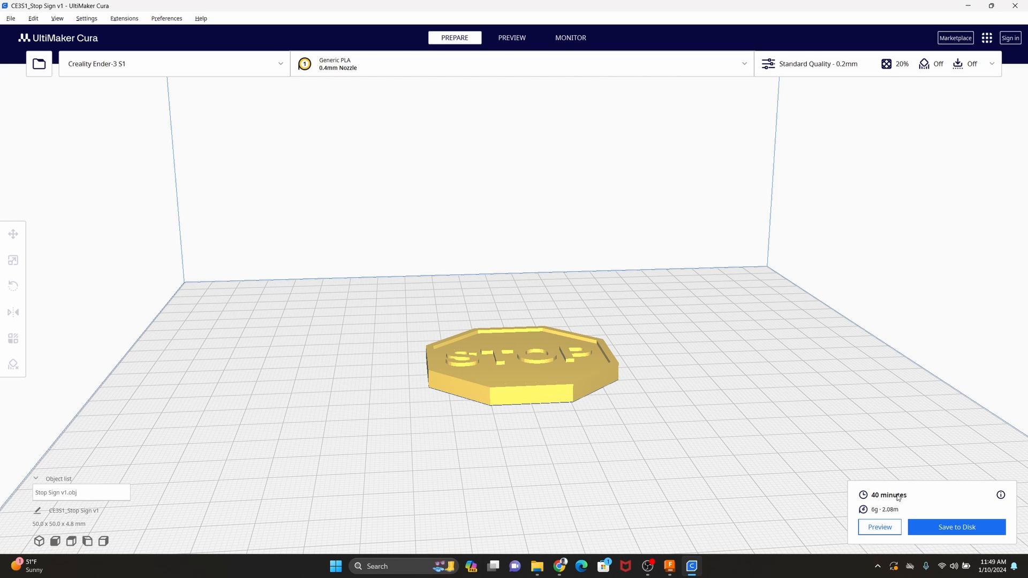
click(511, 38)
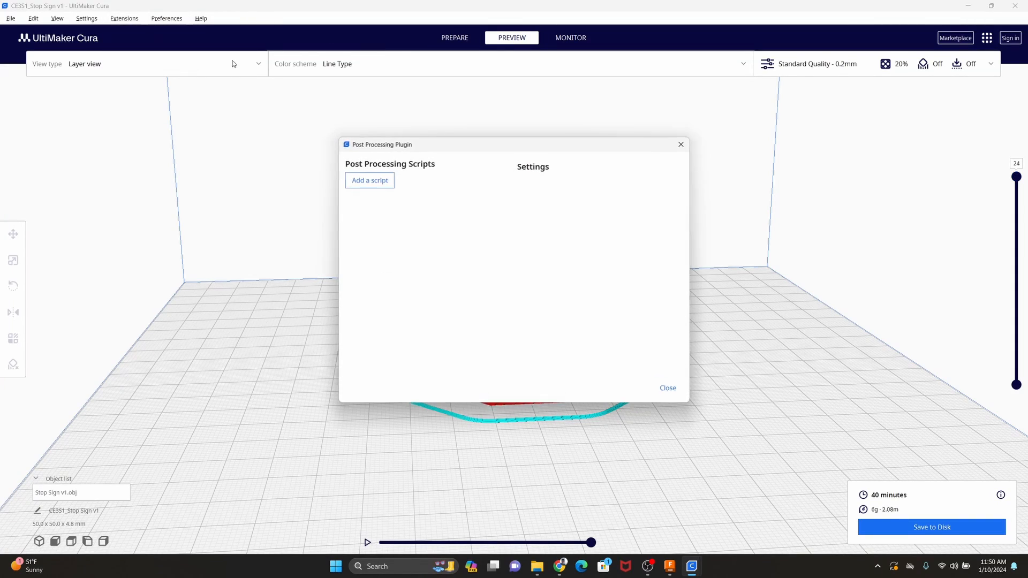
Add a Pause at height script at layer 17, motors engaged, head parked at X 50, Y 50
click(368, 180)
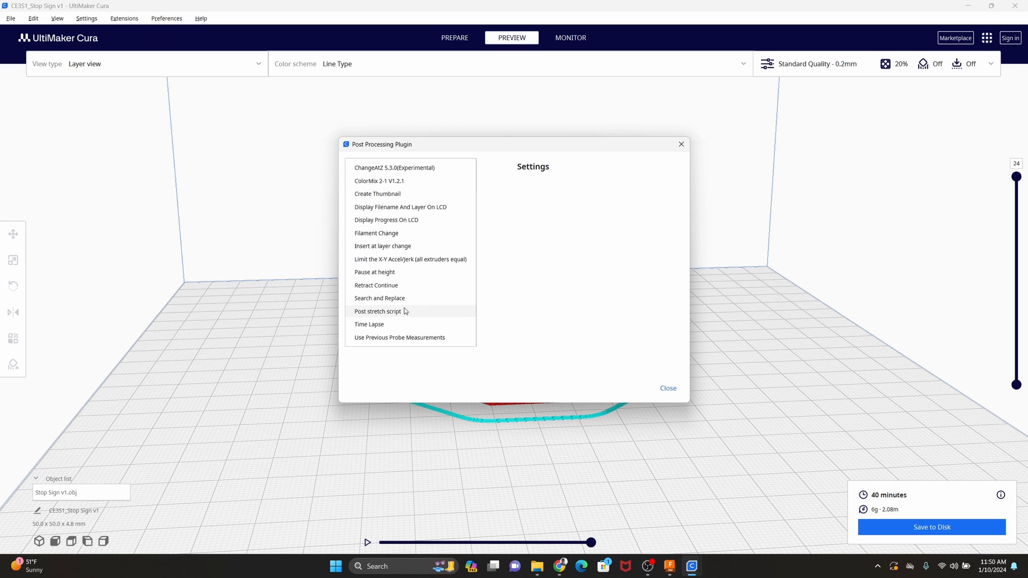
click(374, 272)
text(17)
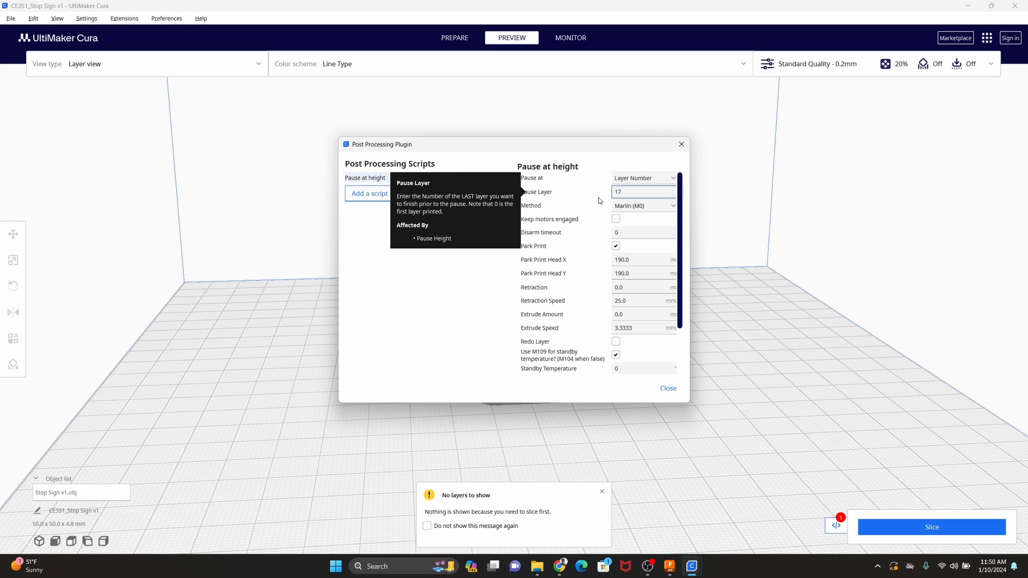
click(642, 191)
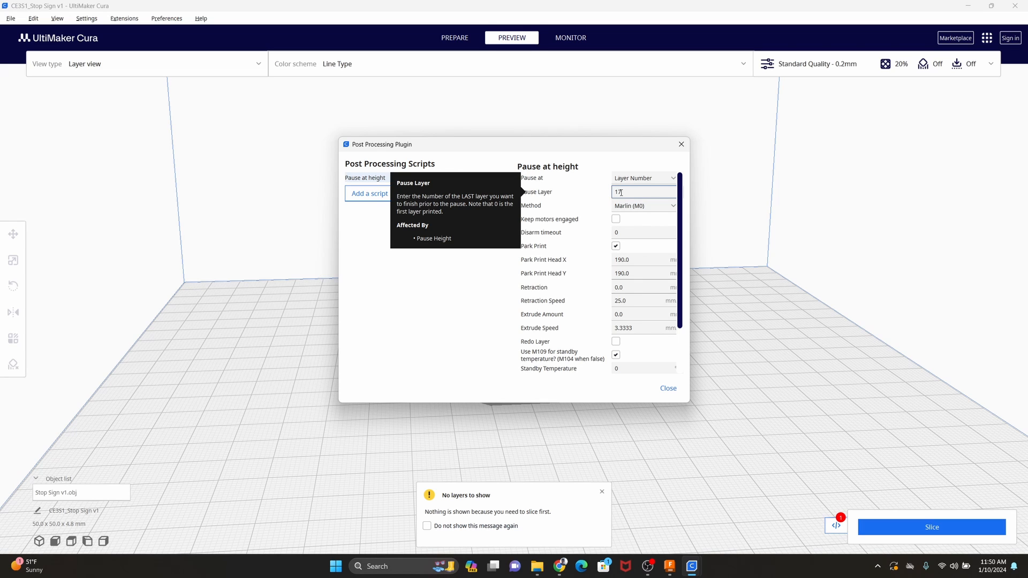
mouse_move(489, 210)
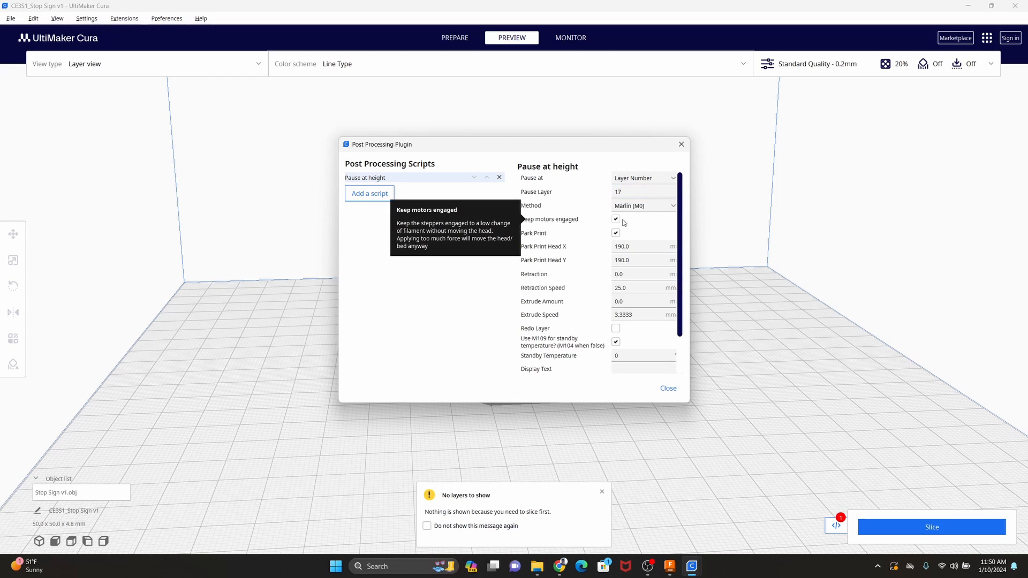
mouse_move(621, 246)
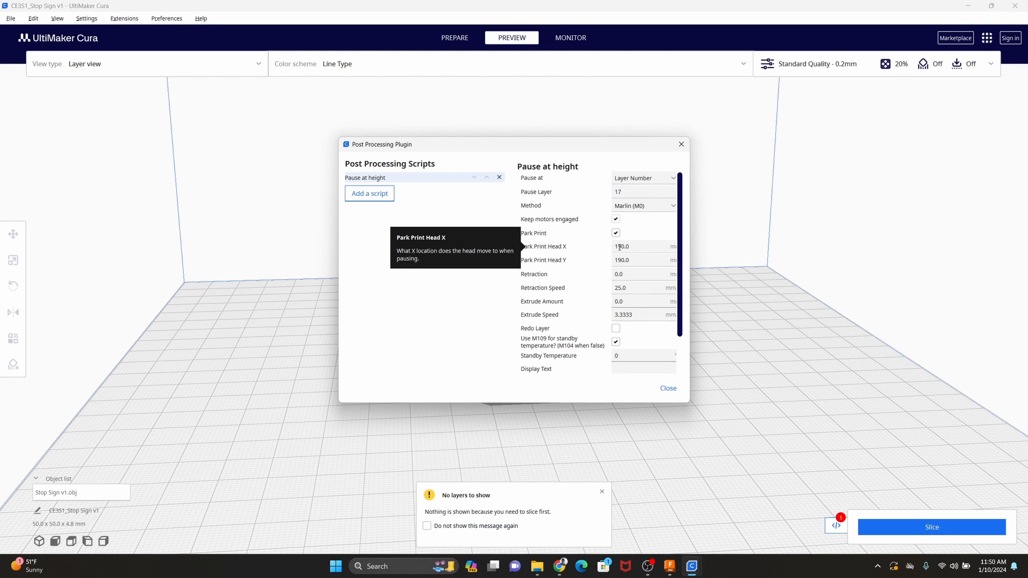
click(642, 245)
text(50)
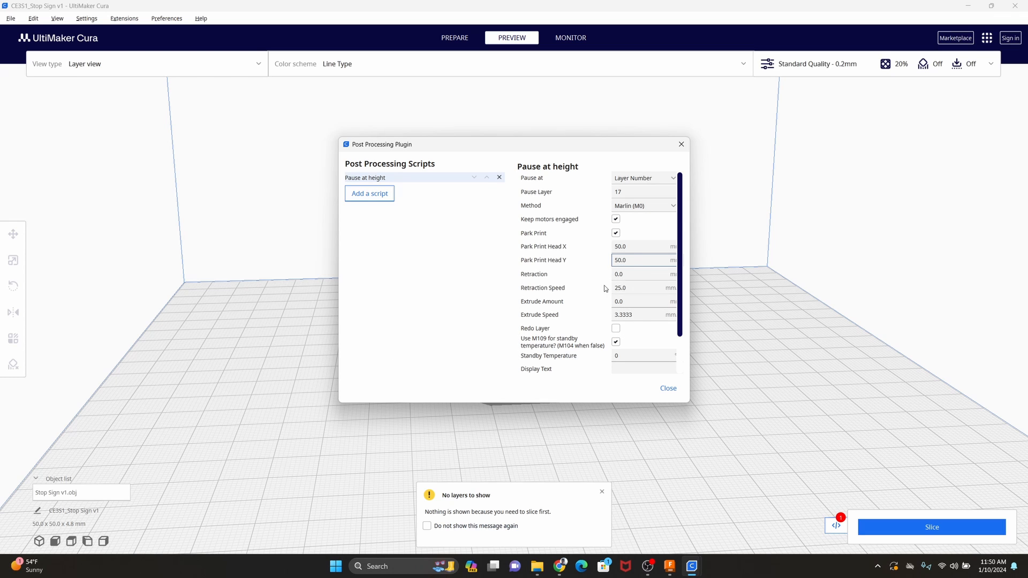
scroll(down, 3)
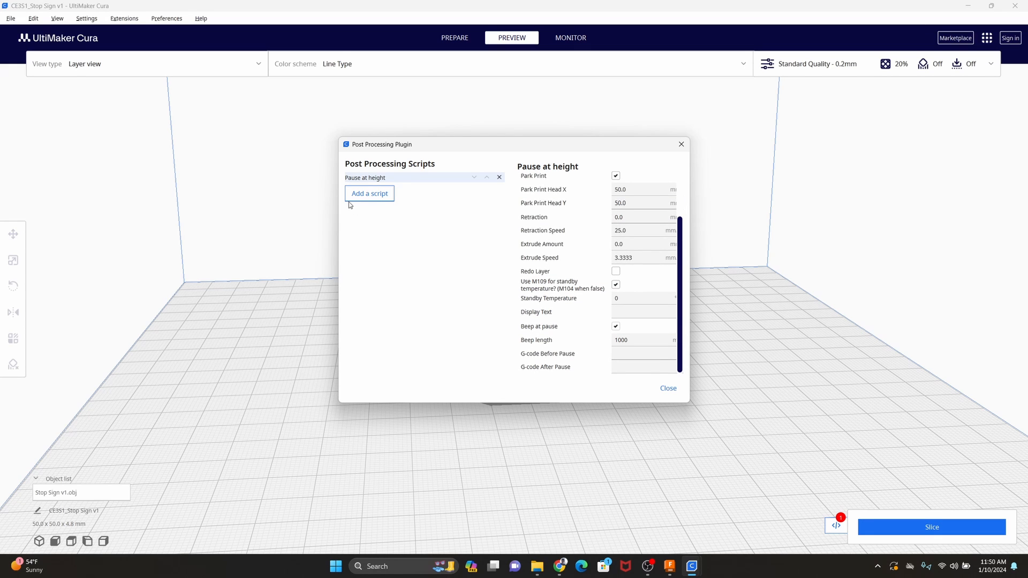
Add a second Pause at height: layer 20, park 50/50, retraction 25, standby 200, beep 2000
click(369, 193)
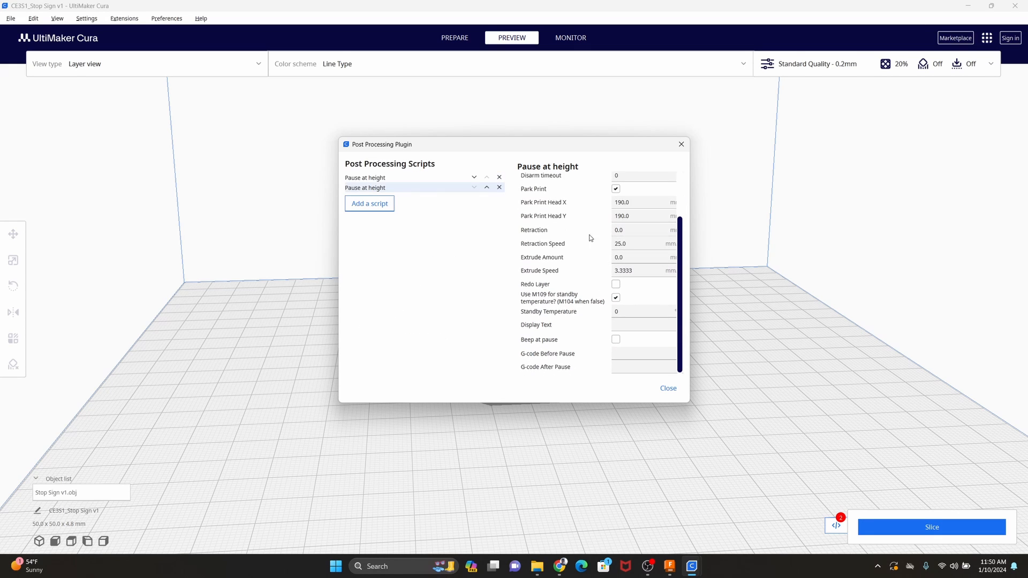
scroll(up, 3)
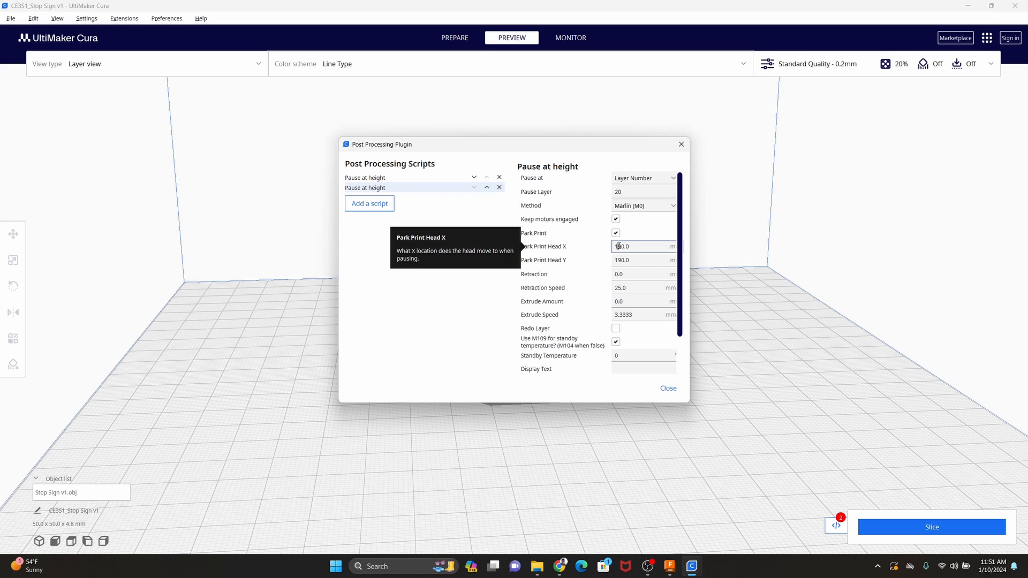
text(500.0)
click(644, 274)
text(250)
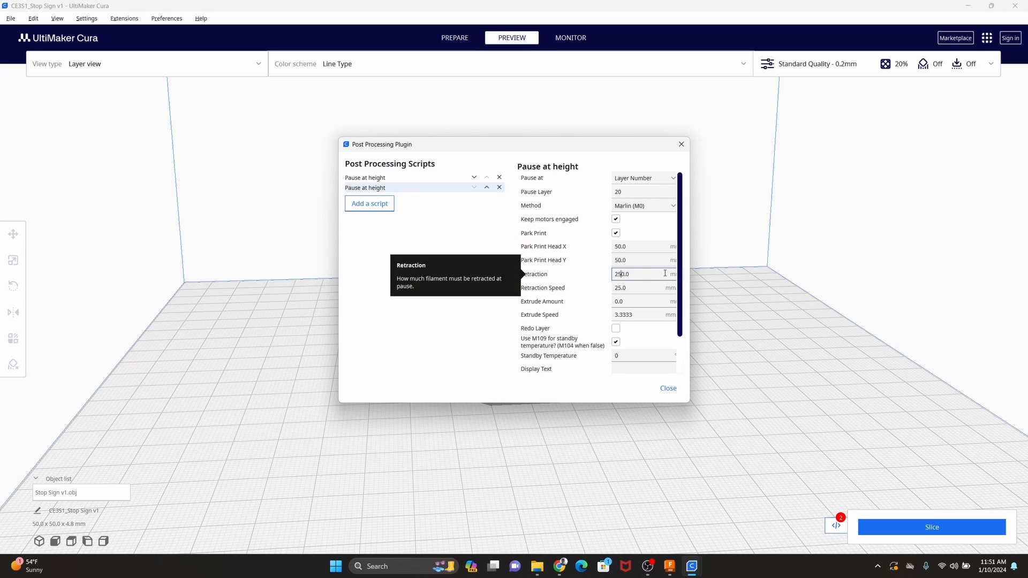
scroll(down, 3)
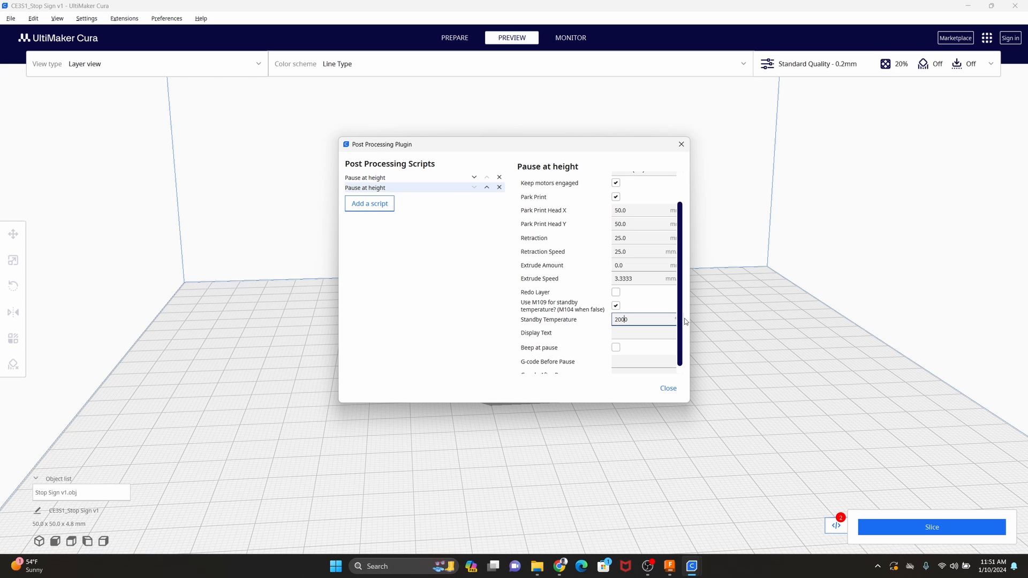
key(Backspace)
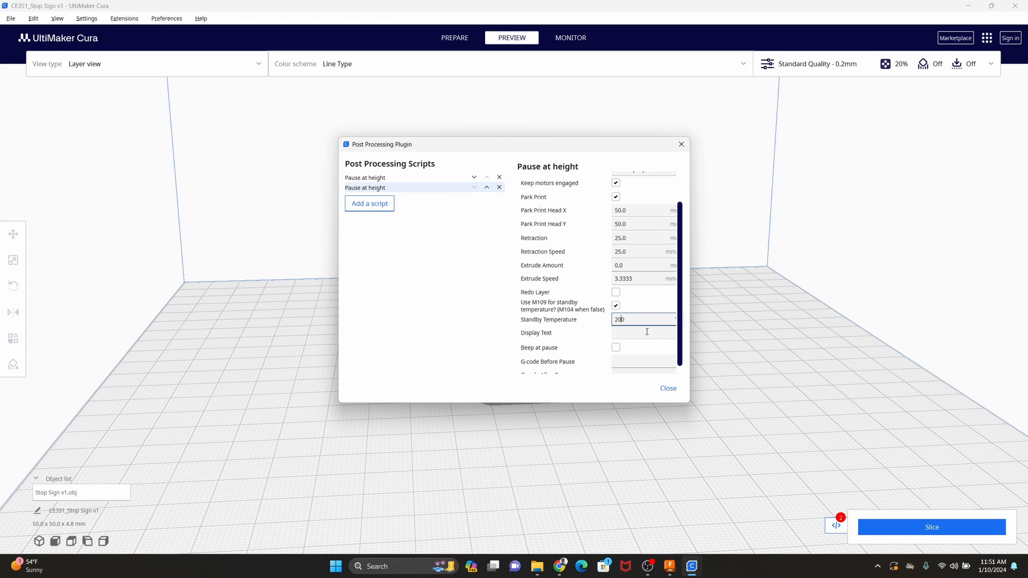
click(615, 347)
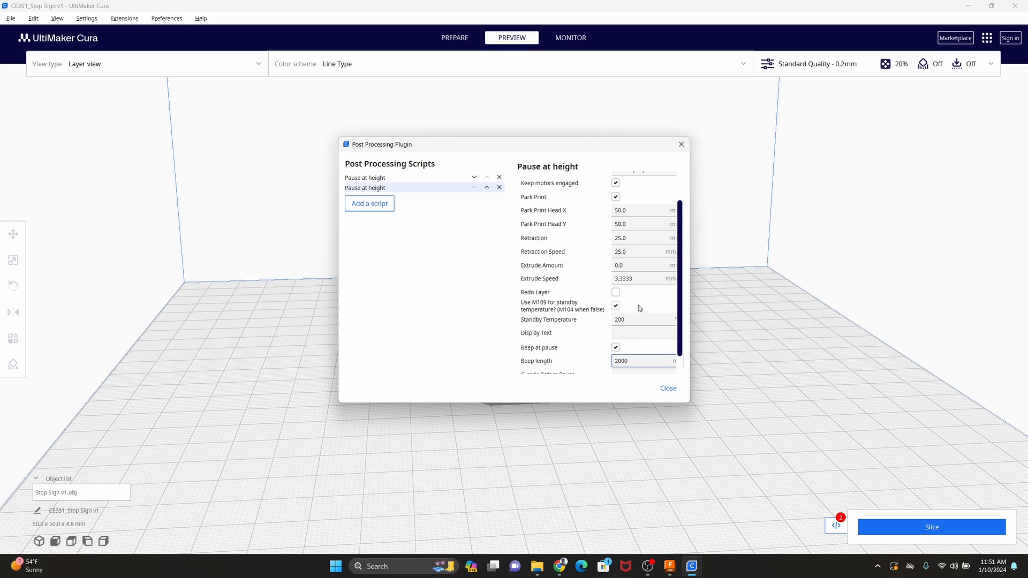
scroll(down, 3)
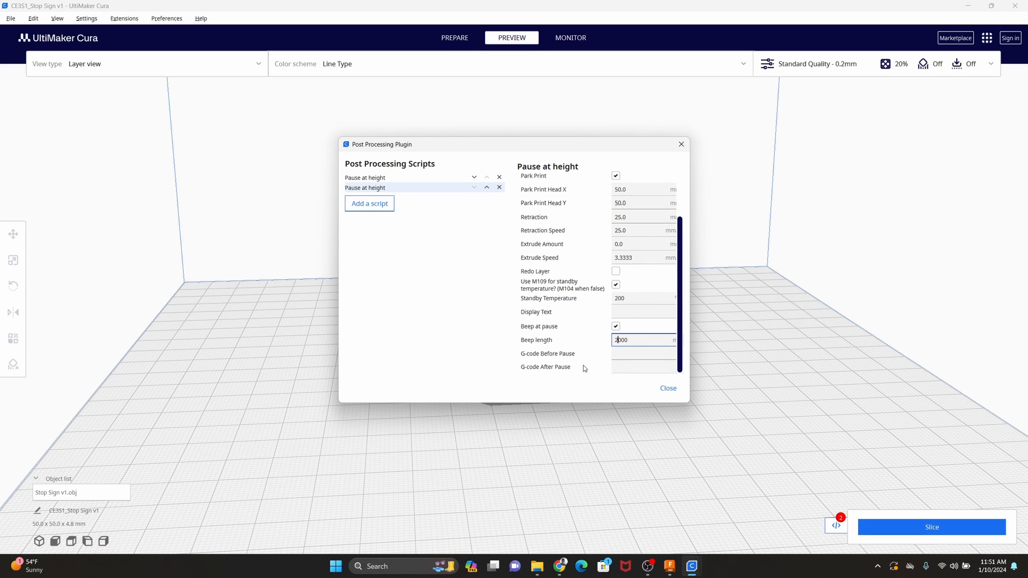
scroll(up, 3)
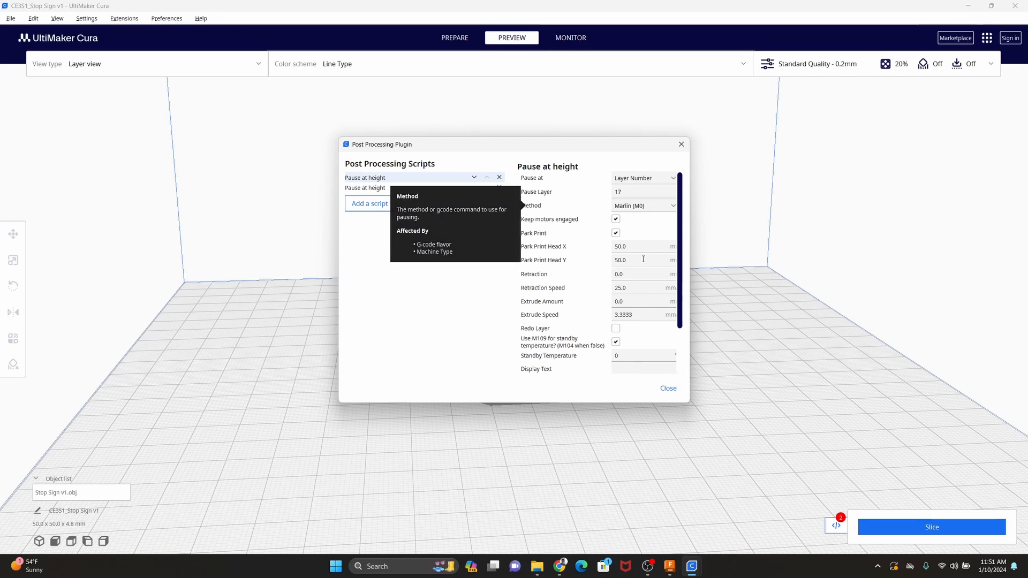
scroll(down, 3)
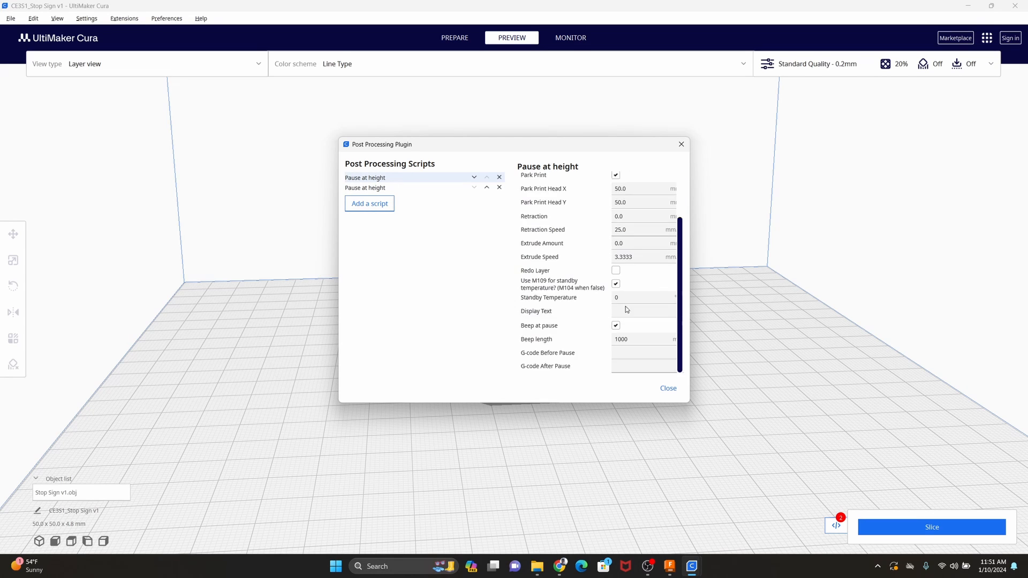
Set the first pause's standby temperature to 200 and close the post-processing scripts
click(642, 298)
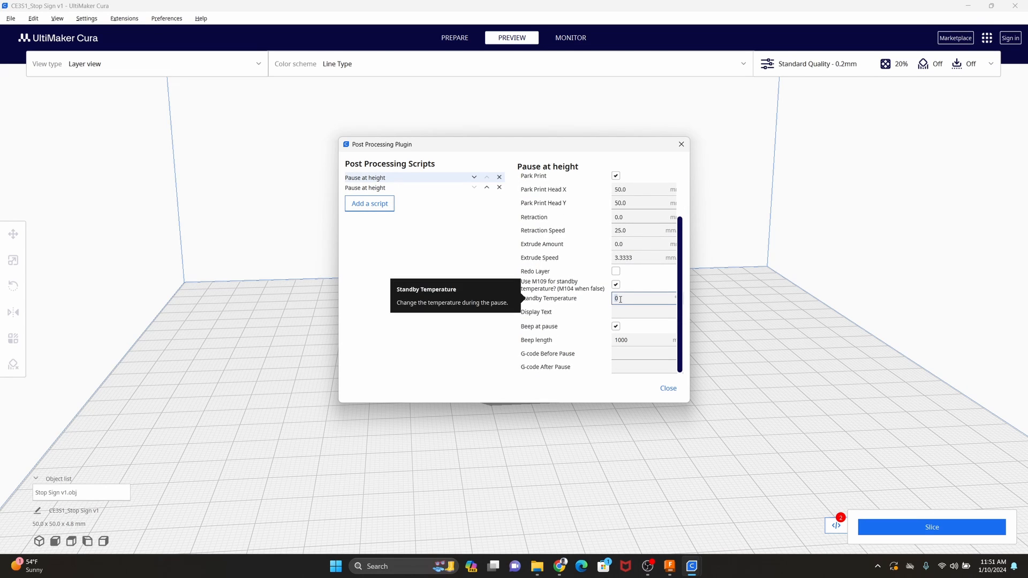
text(200)
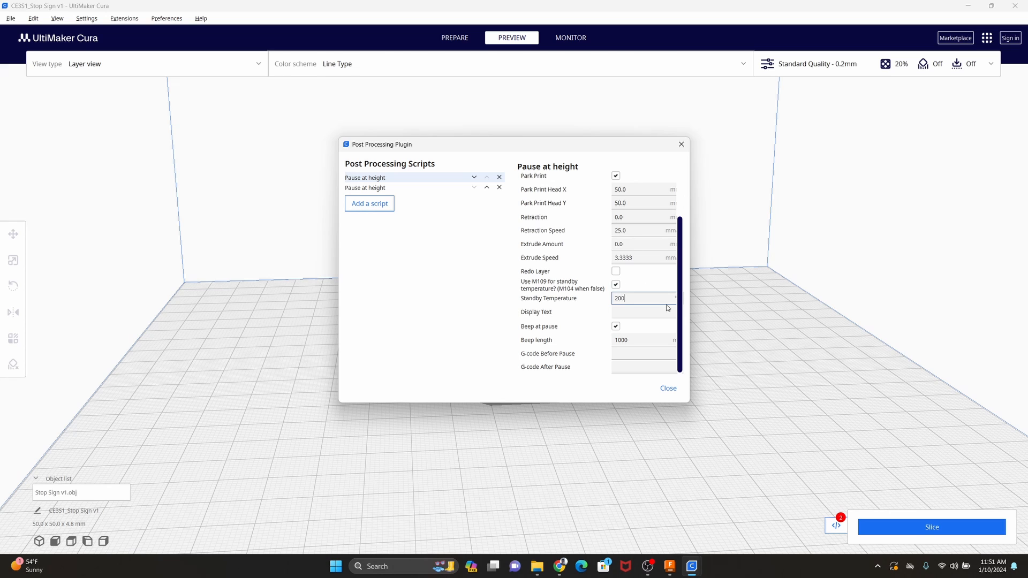
click(668, 388)
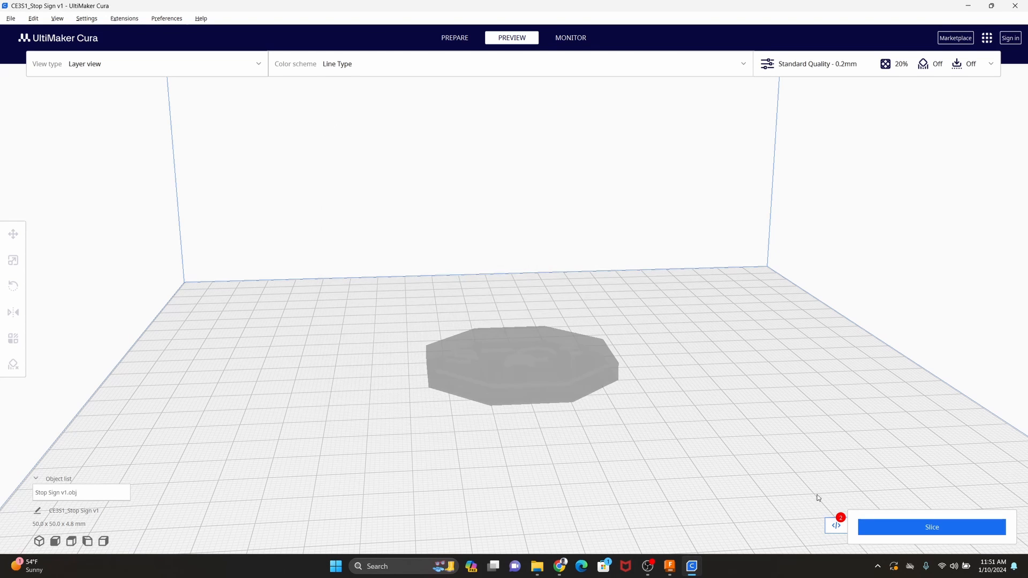
mouse_move(835, 526)
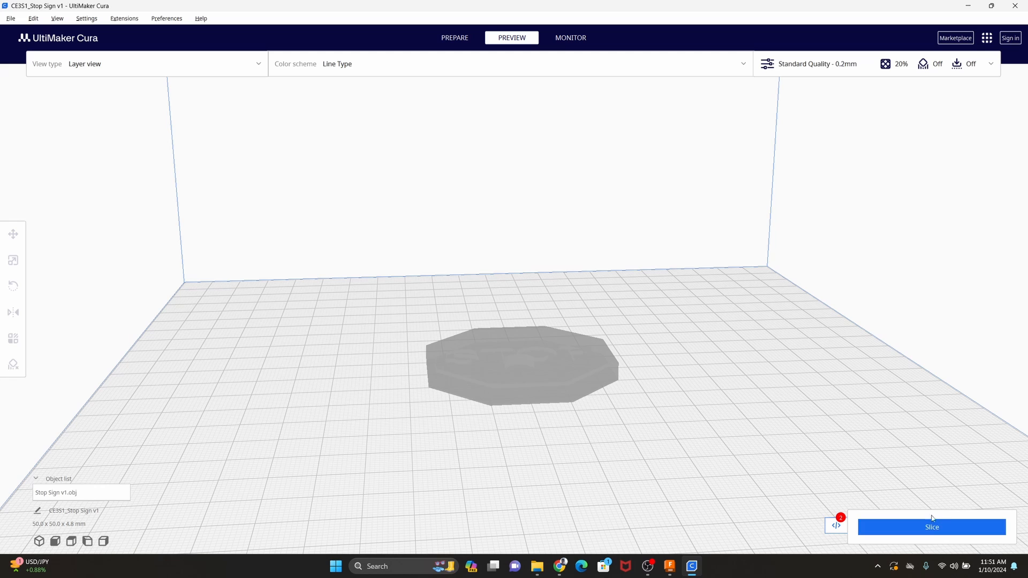
Re-slice the stop sign with both pauses, still estimating 40 minutes and 6 g
click(931, 526)
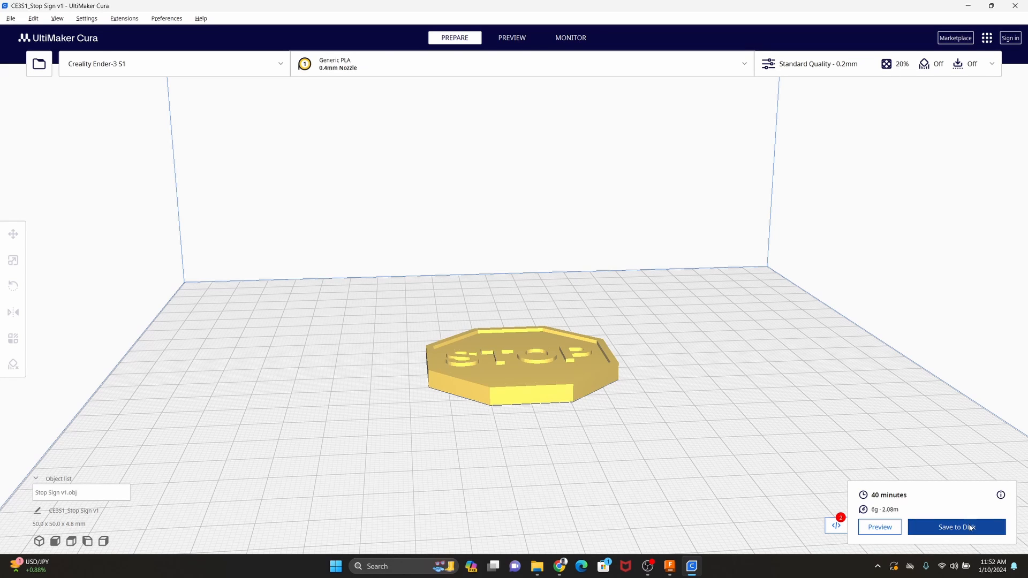
mouse_move(823, 324)
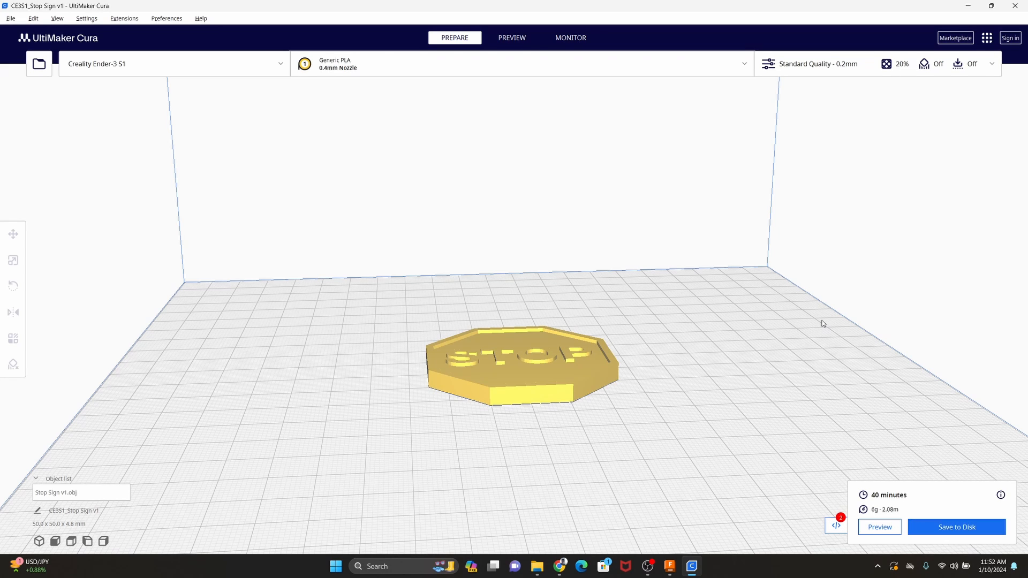